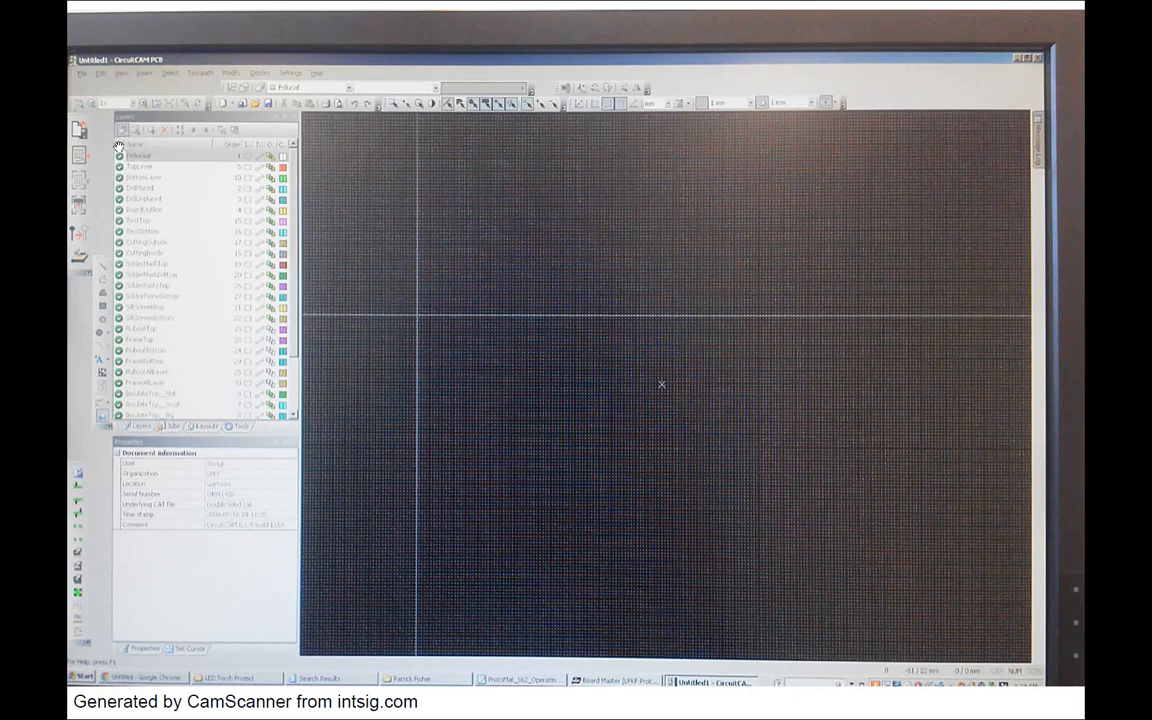
{"action": "mouse_move", "coordinate": [435, 217]}
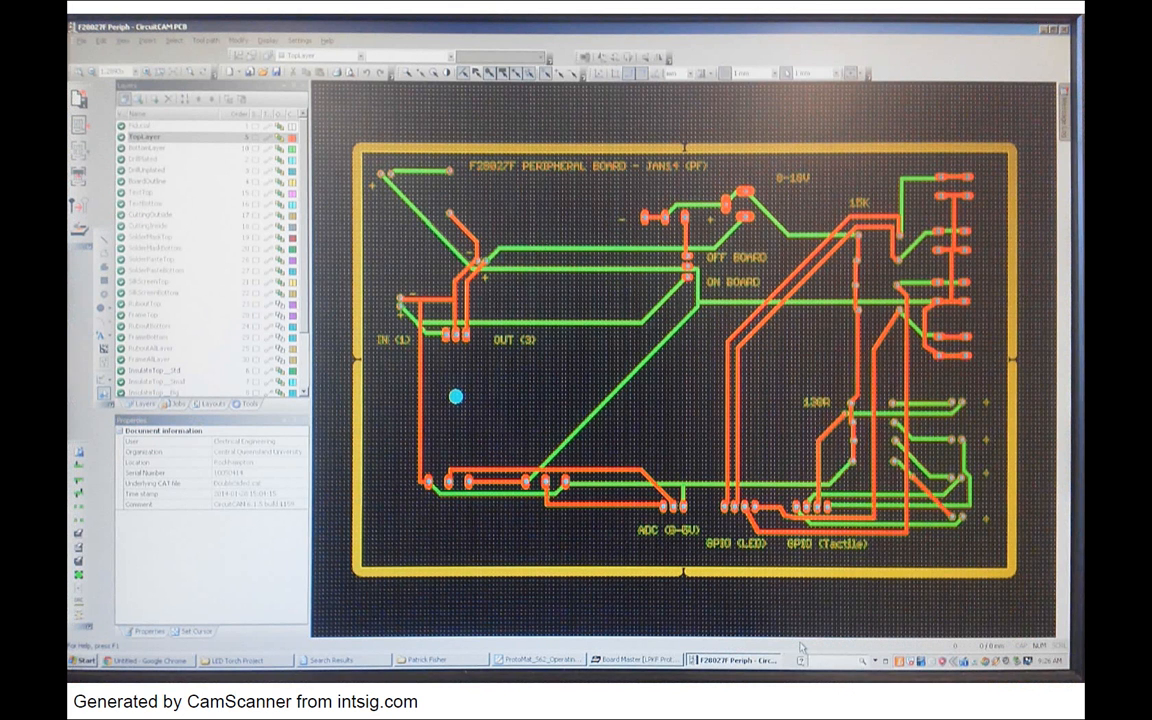
{"action": "mouse_move", "coordinate": [305, 222]}
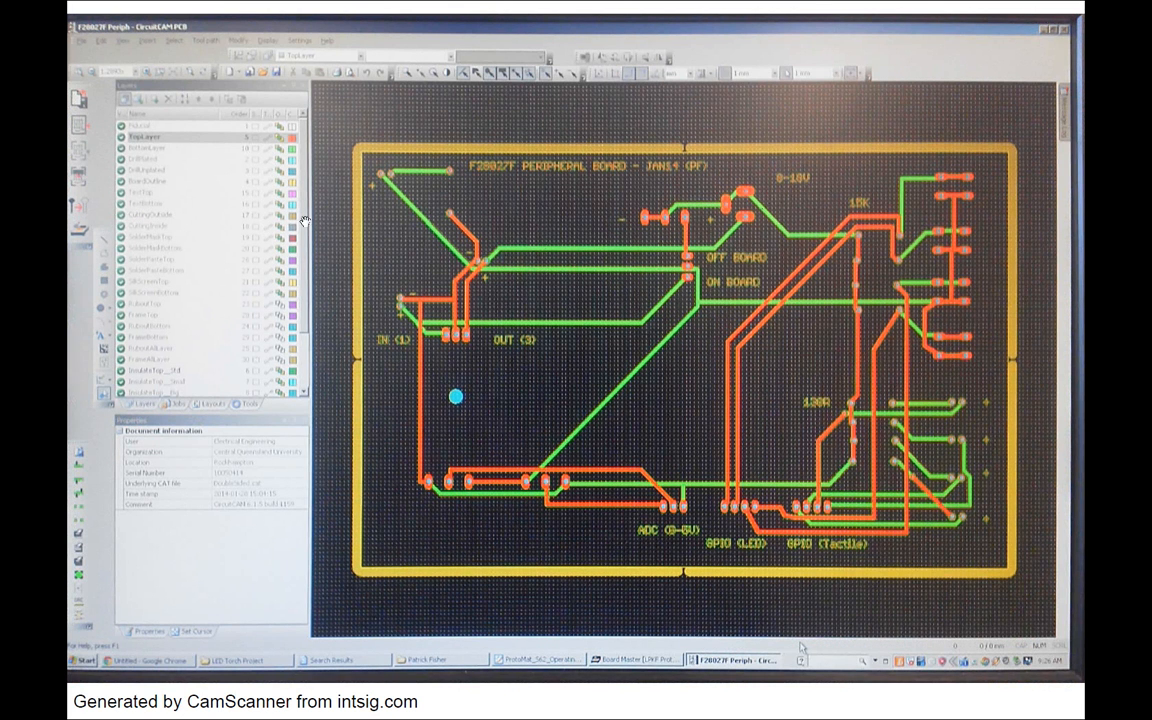
{"action": "mouse_move", "coordinate": [406, 180]}
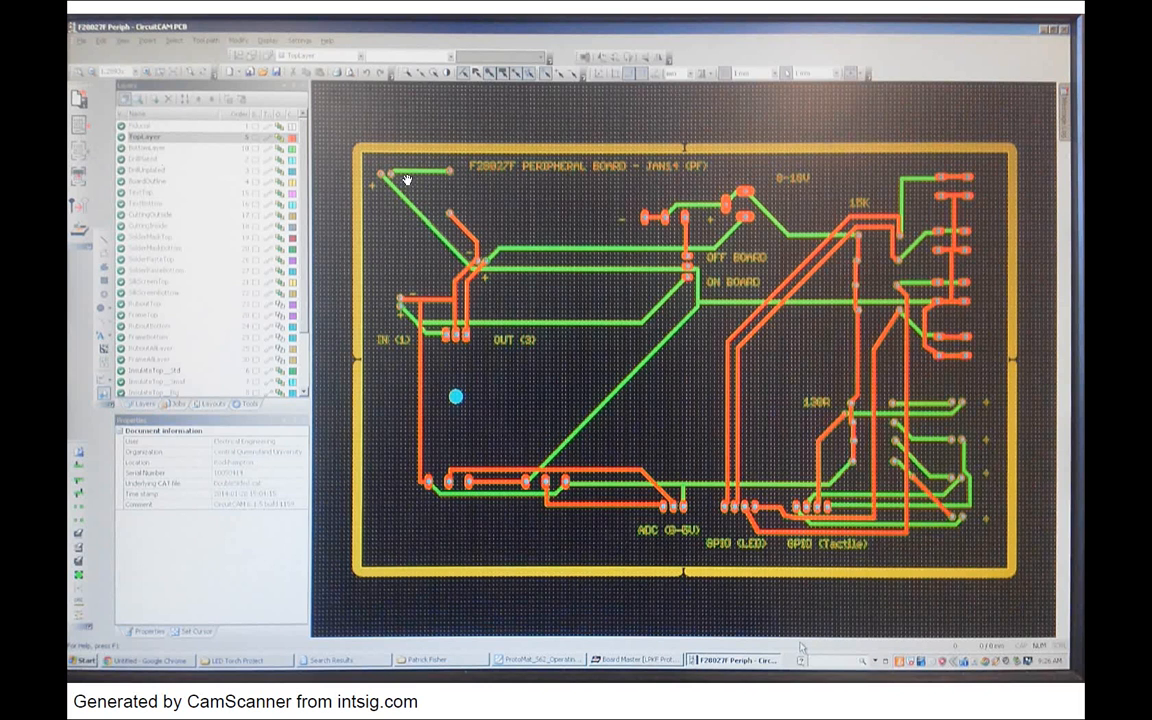
{"action": "mouse_move", "coordinate": [790, 600]}
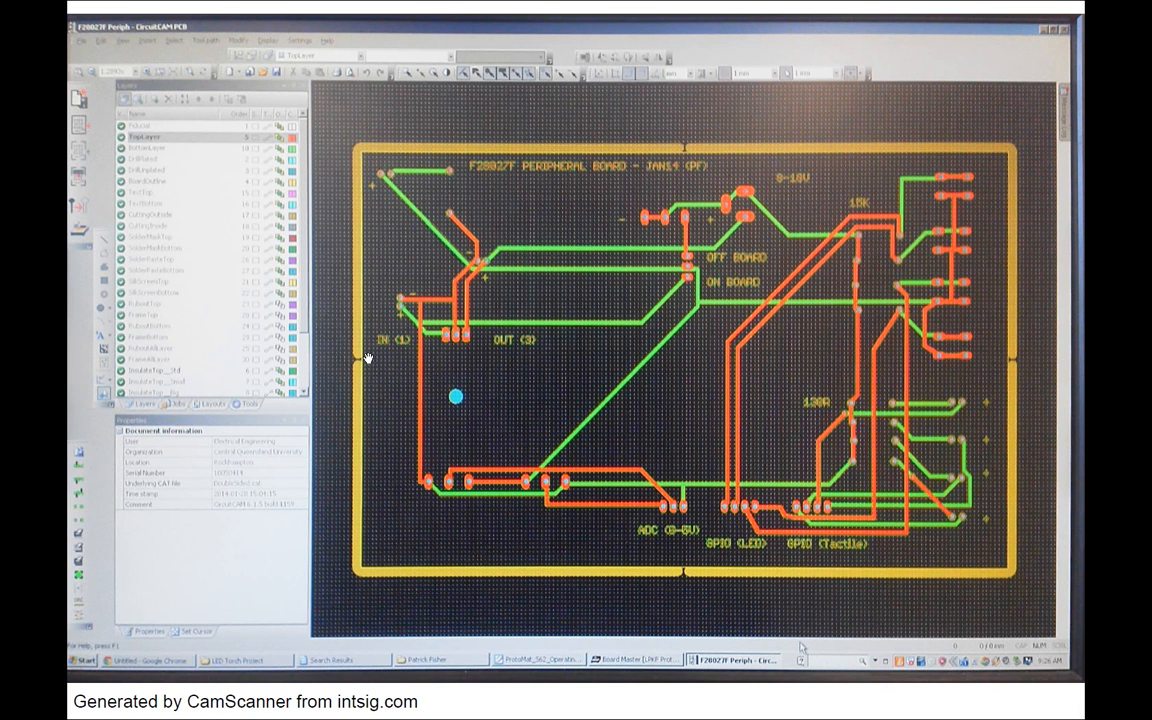
{"action": "mouse_move", "coordinate": [470, 258]}
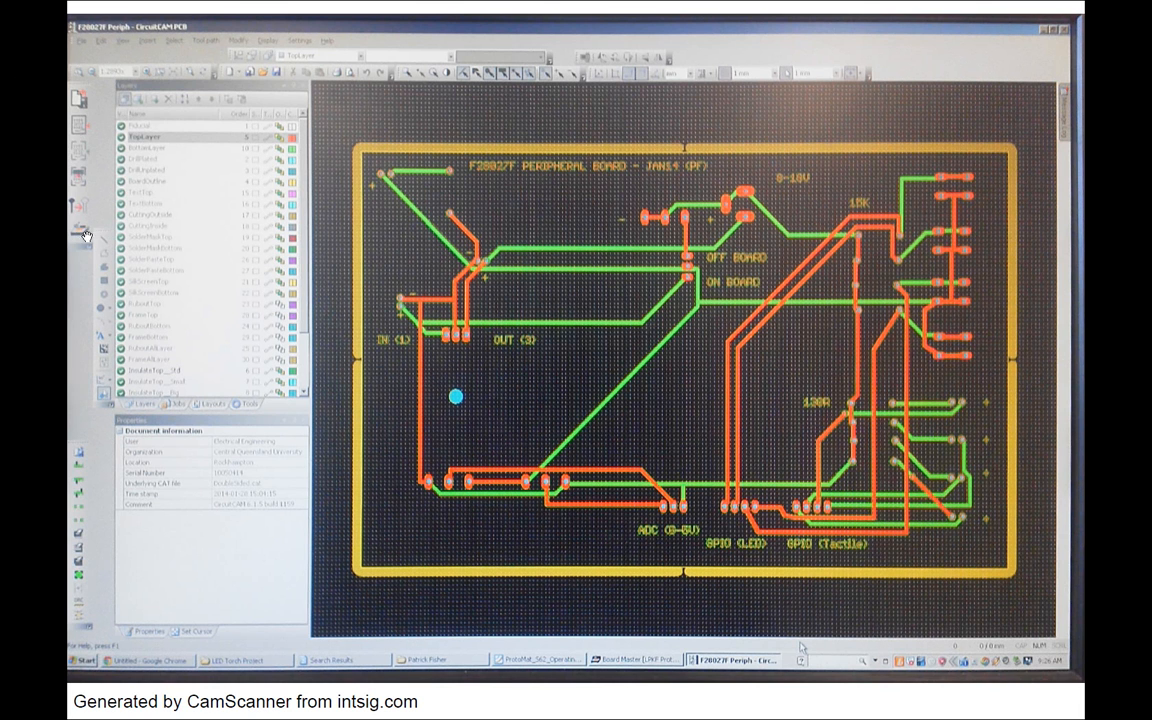
{"action": "mouse_move", "coordinate": [80, 232]}
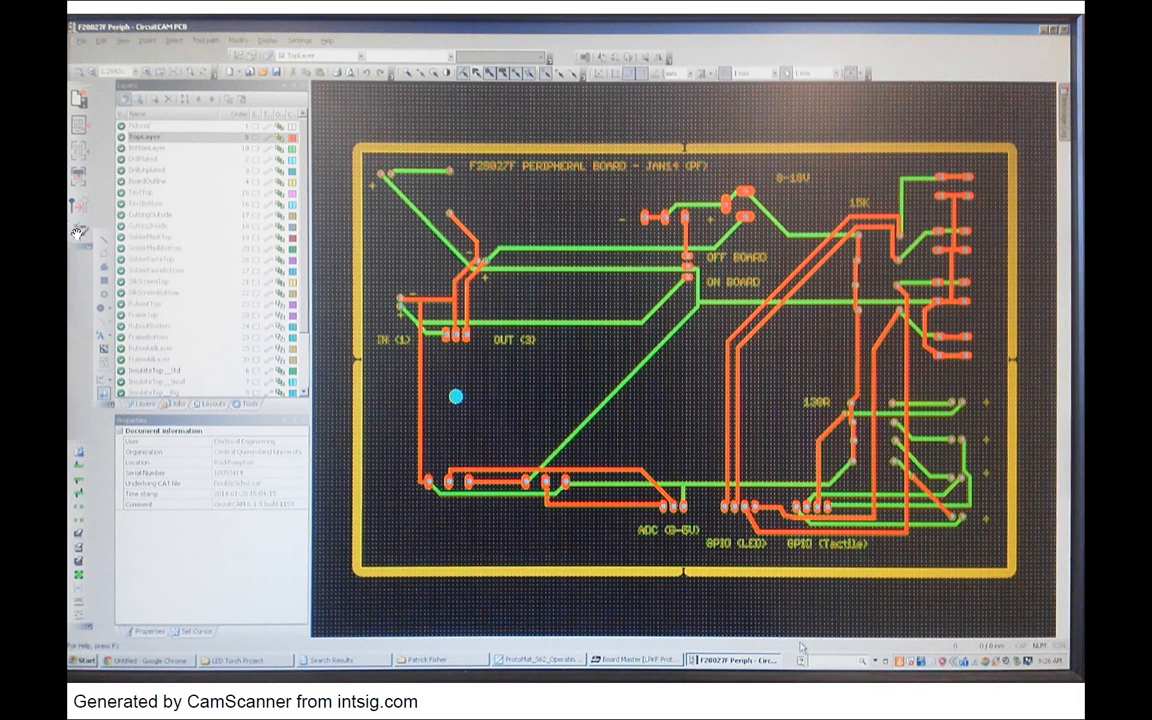
{"action": "mouse_move", "coordinate": [349, 290]}
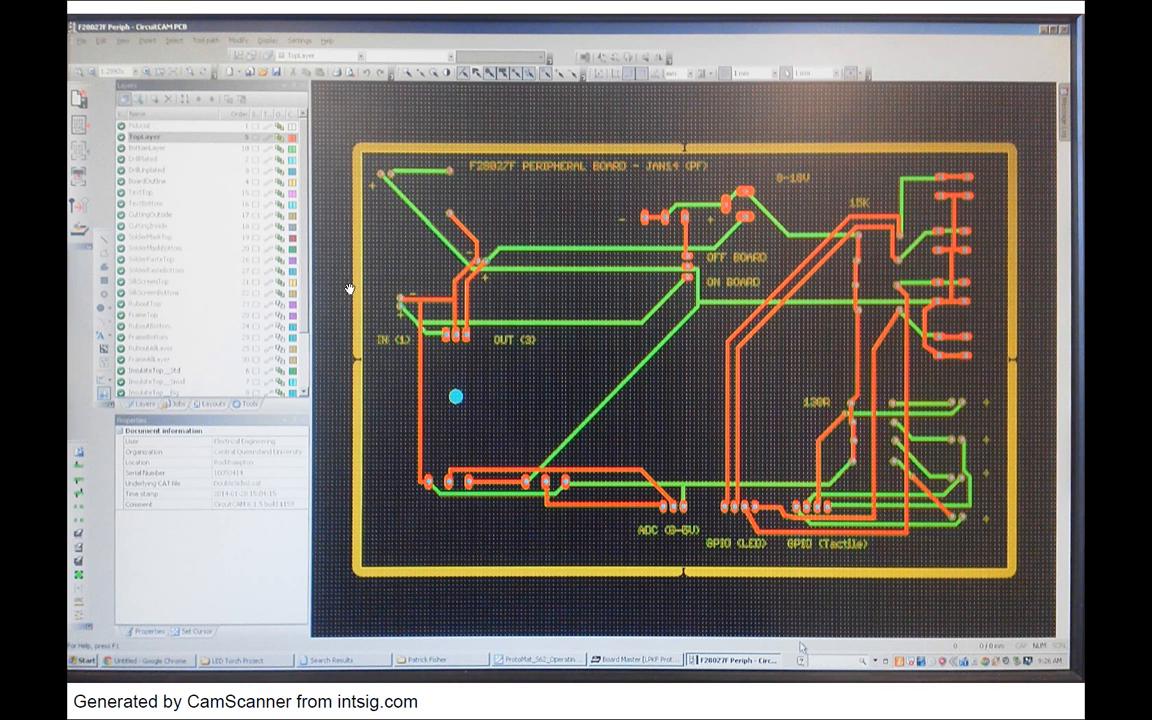
{"action": "mouse_move", "coordinate": [530, 303]}
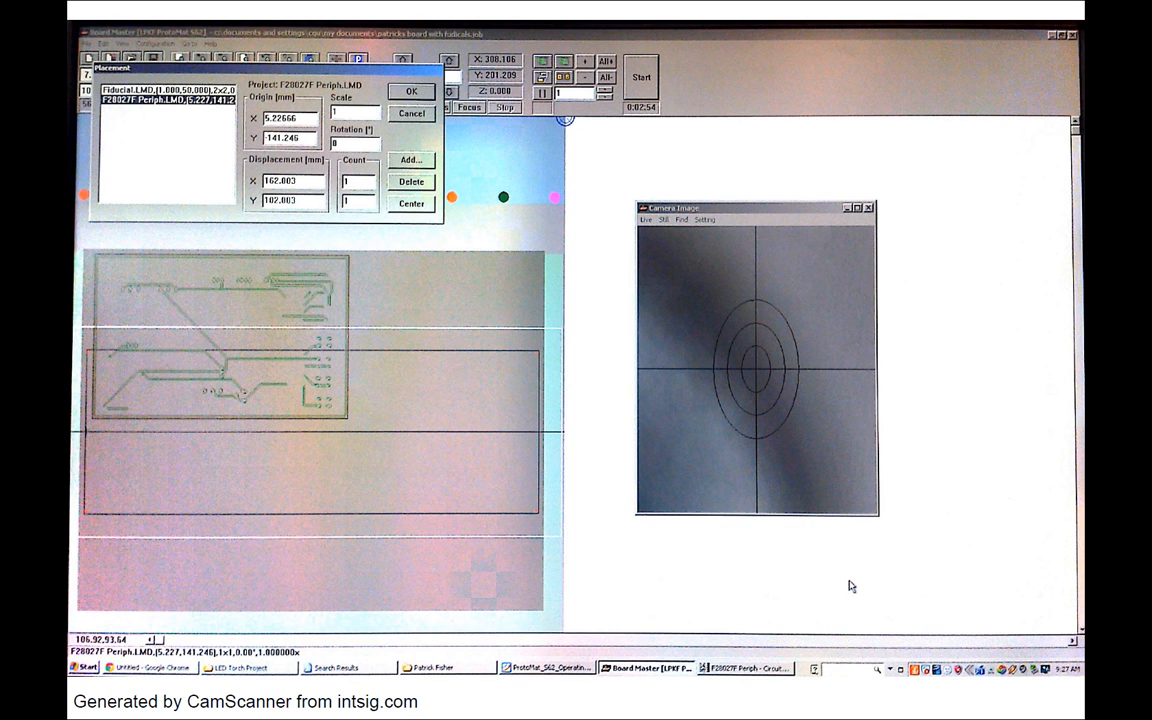
{"action": "mouse_move", "coordinate": [235, 388]}
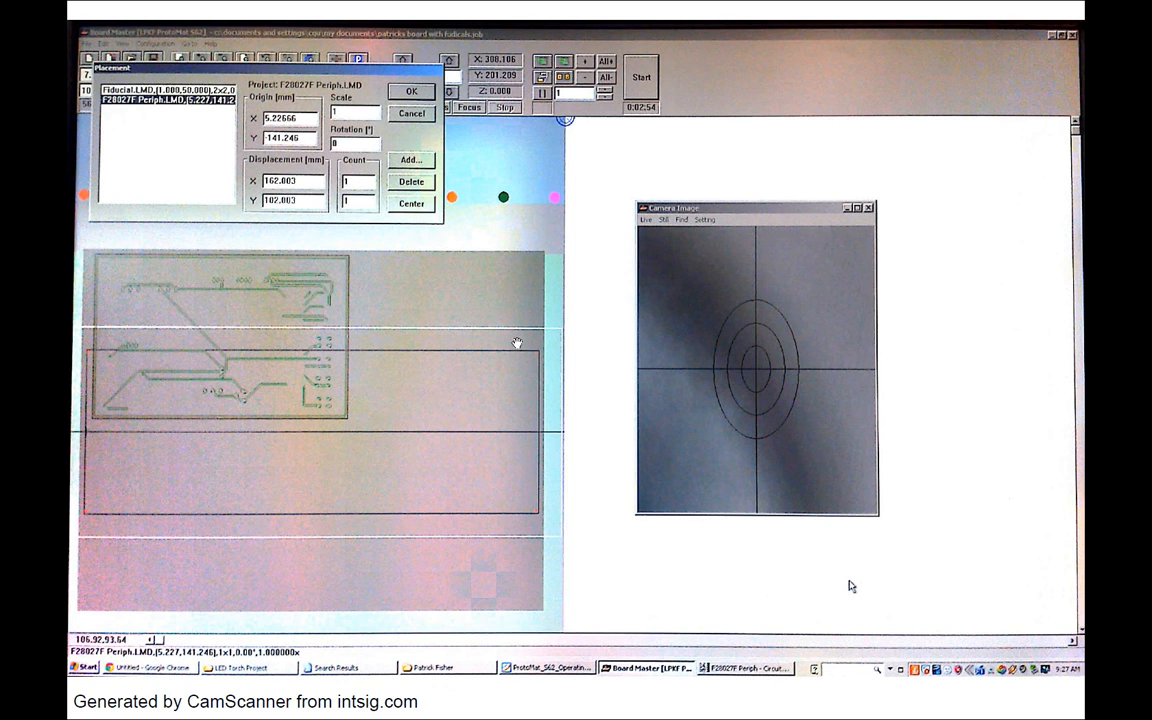
{"action": "mouse_move", "coordinate": [565, 377]}
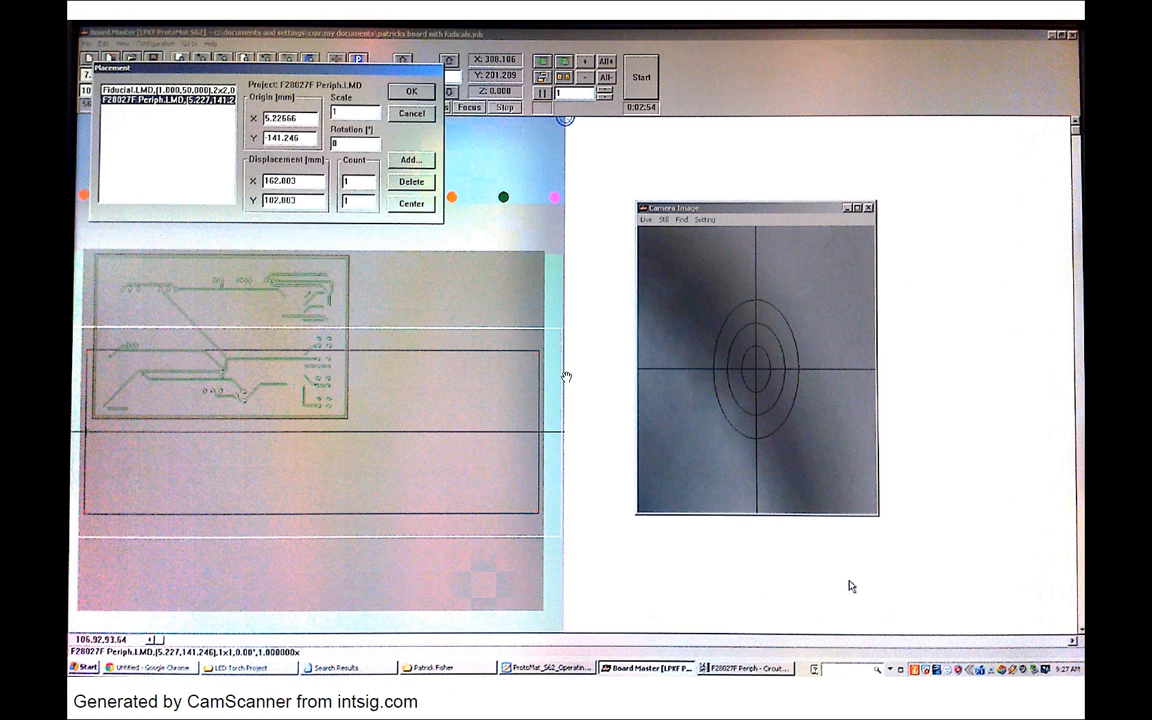
{"action": "mouse_move", "coordinate": [393, 318]}
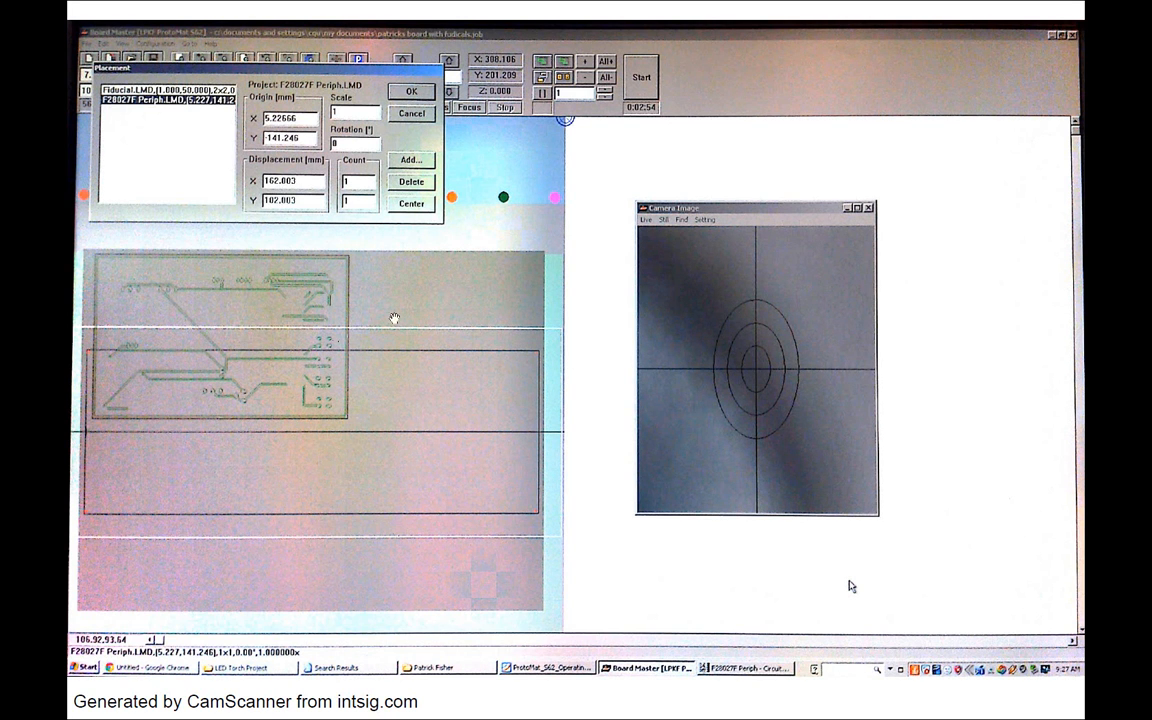
{"action": "mouse_move", "coordinate": [578, 543]}
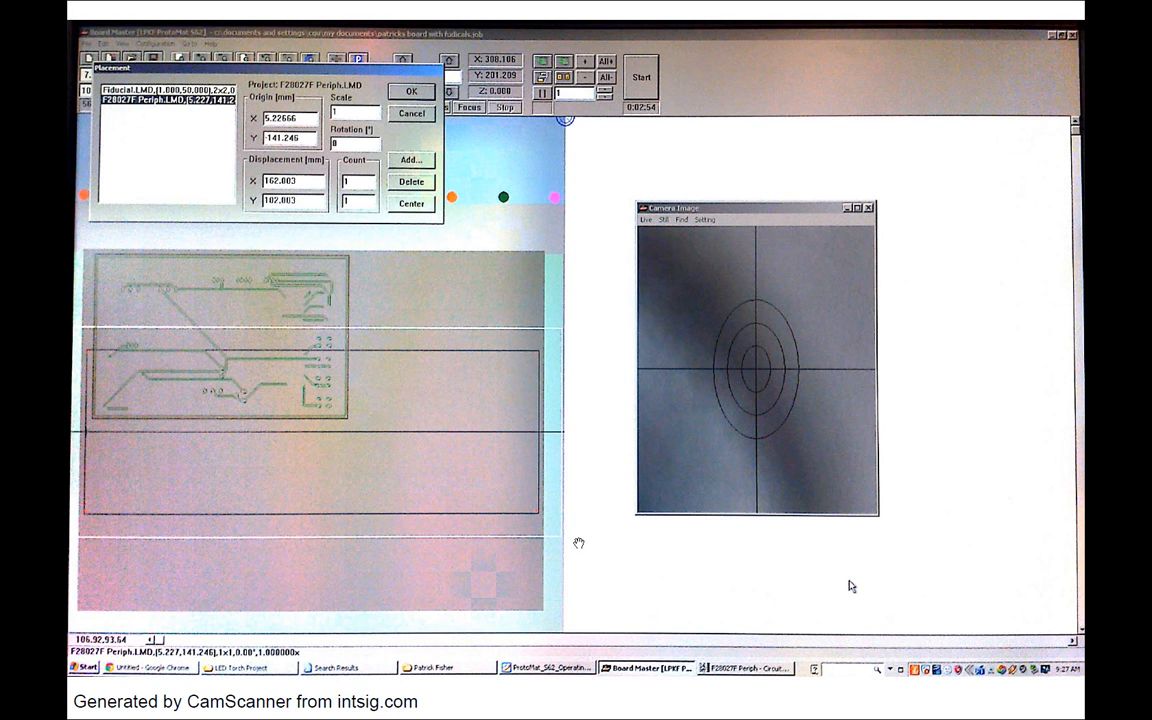
{"action": "mouse_move", "coordinate": [294, 266]}
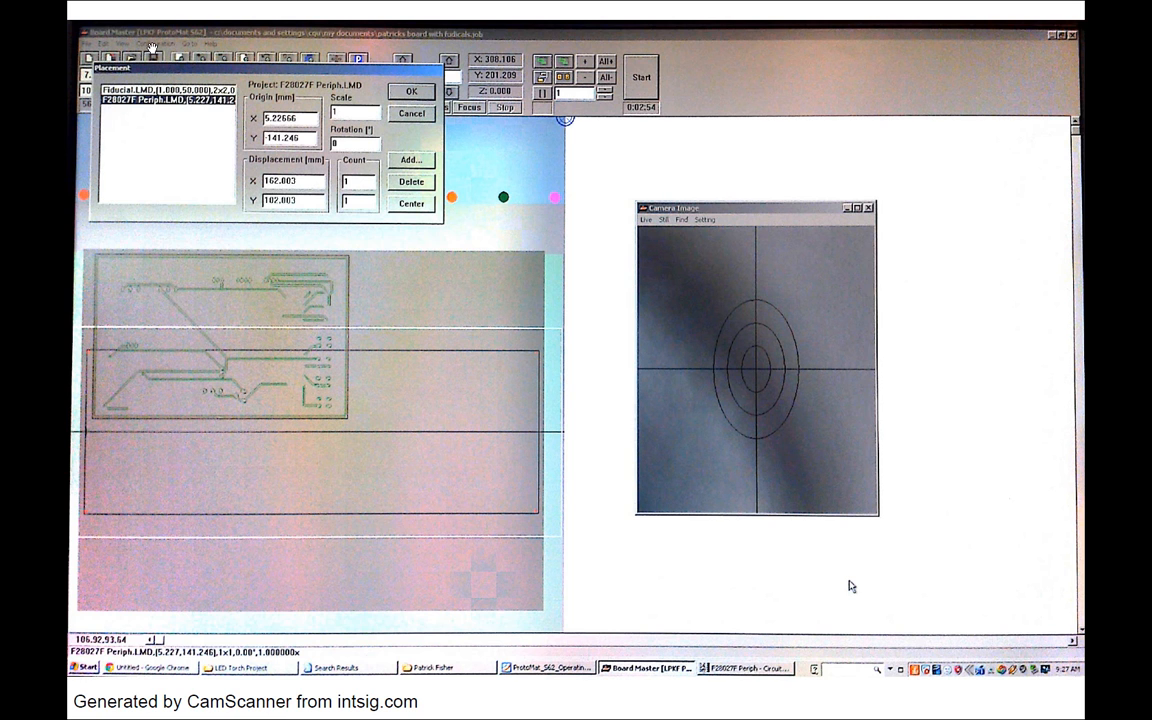
{"action": "mouse_move", "coordinate": [300, 73]}
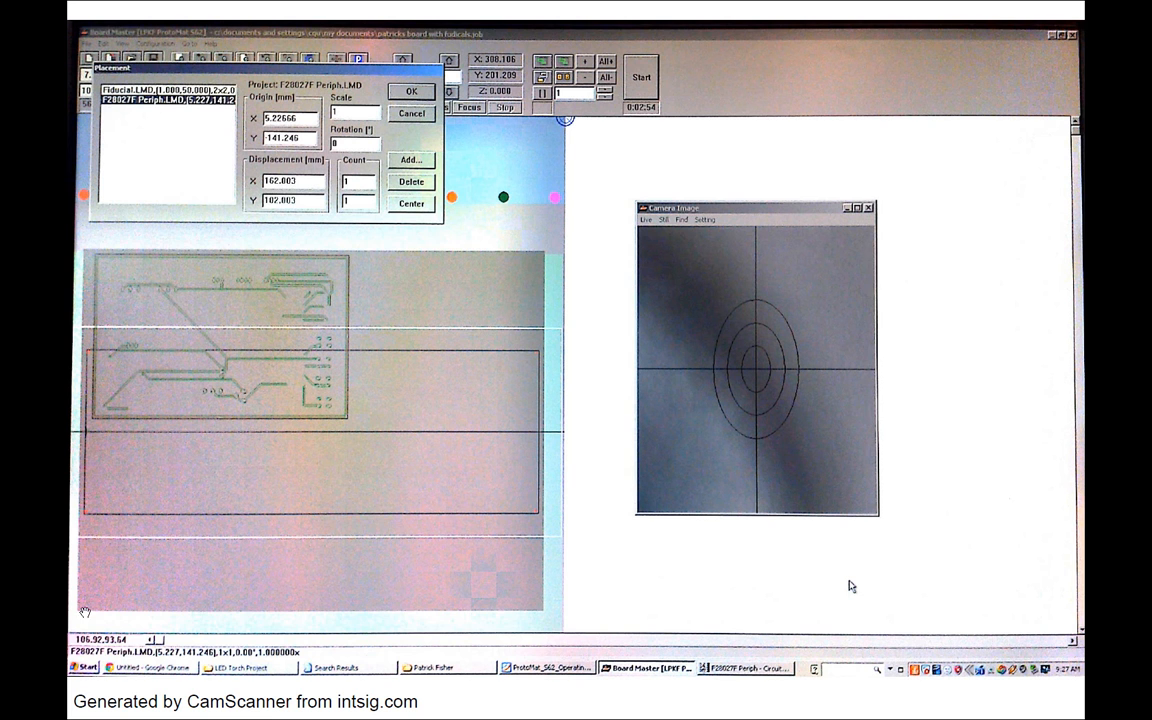
{"action": "mouse_move", "coordinate": [67, 605]}
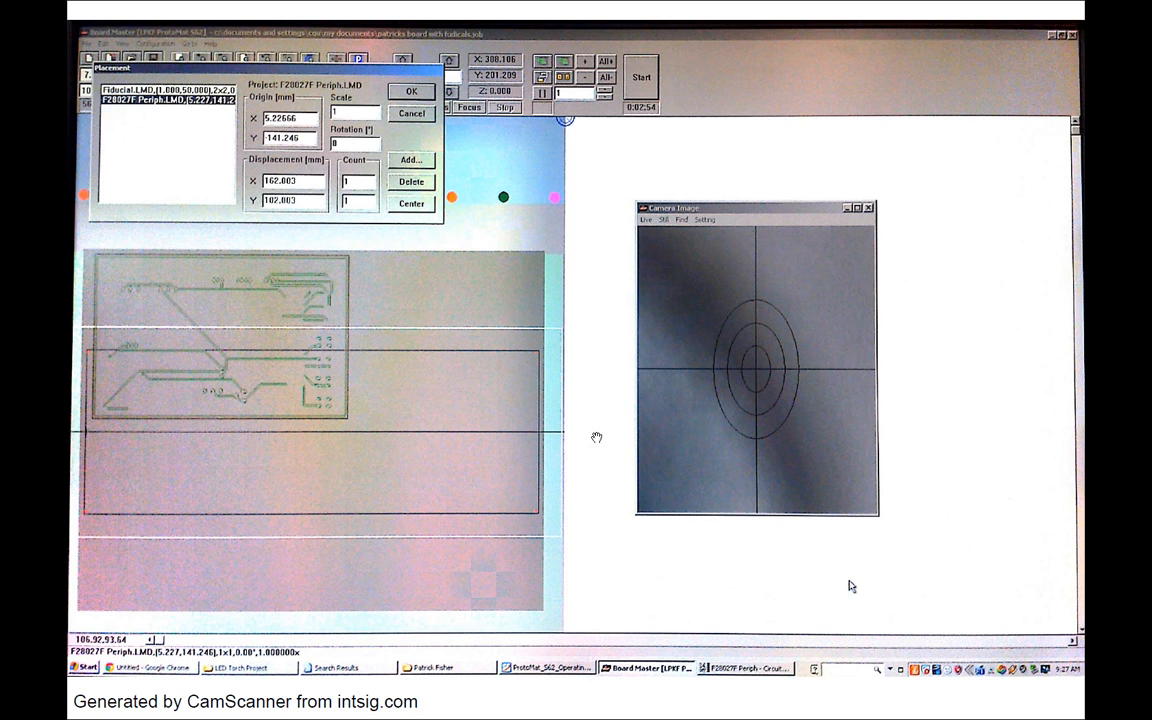
{"action": "mouse_move", "coordinate": [286, 447]}
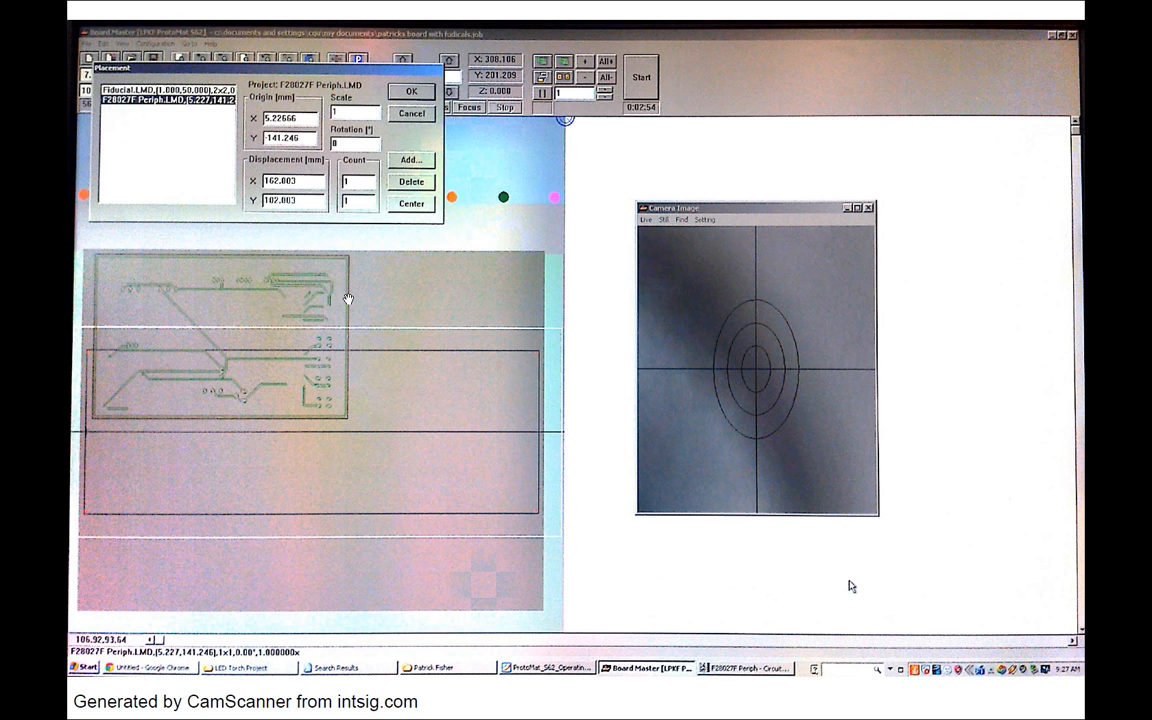
{"action": "mouse_move", "coordinate": [357, 417]}
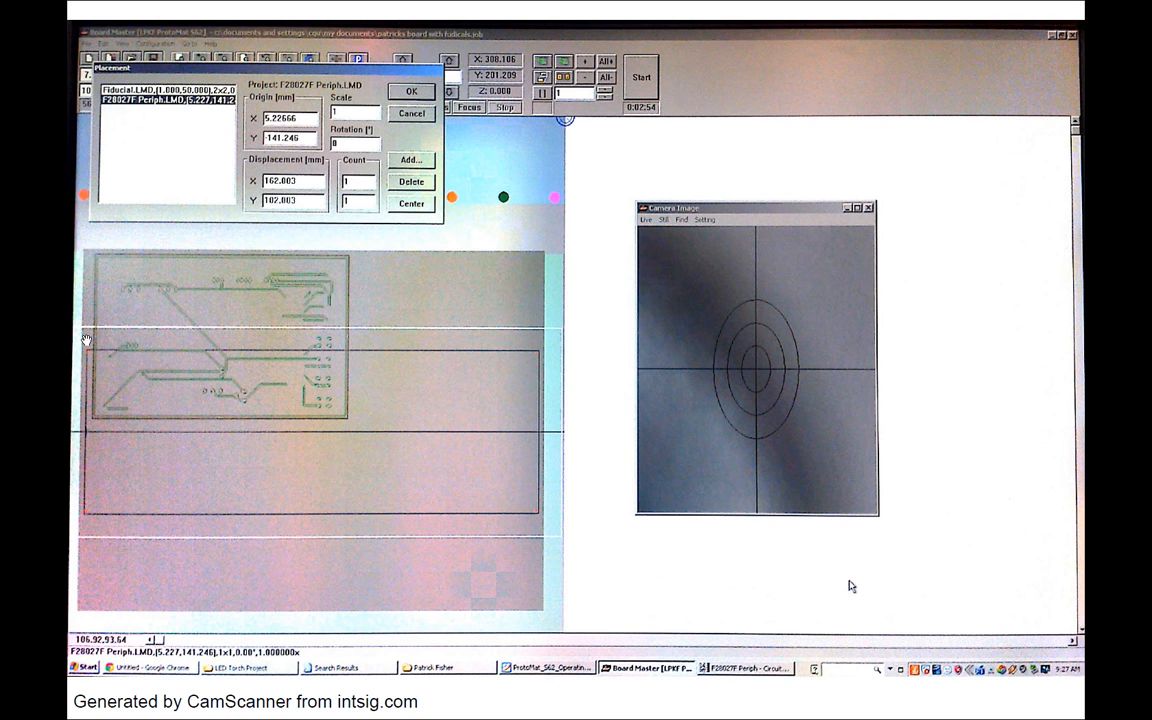
{"action": "mouse_move", "coordinate": [218, 227]}
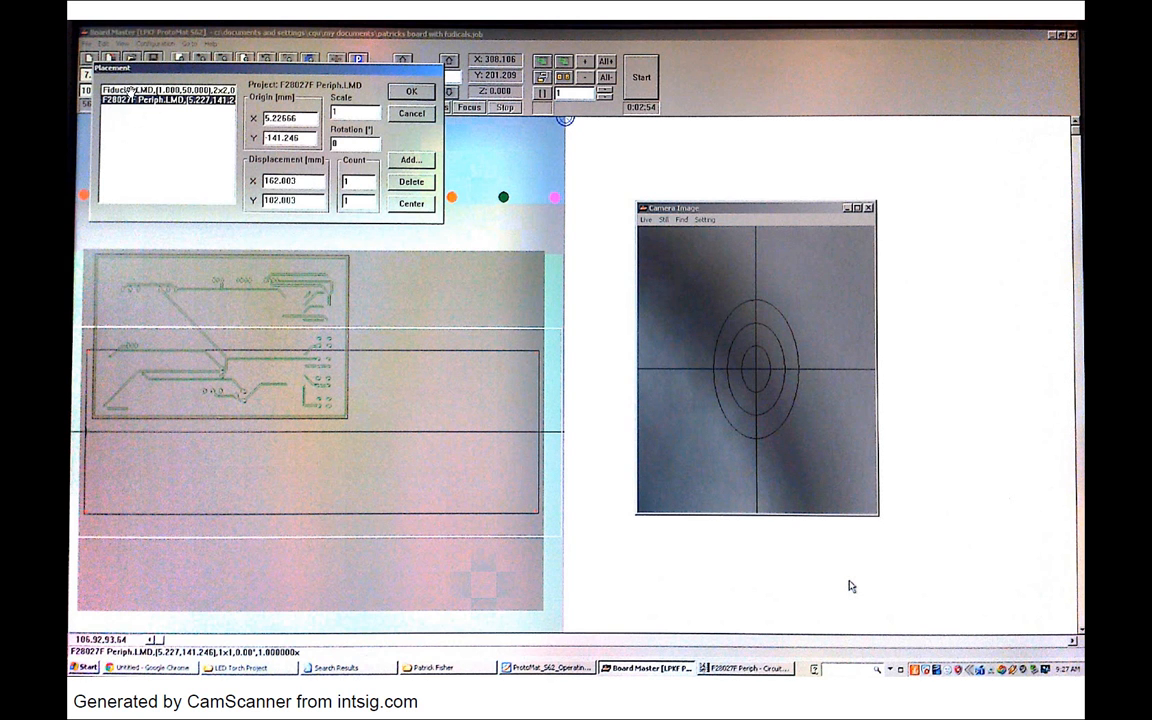
{"action": "mouse_move", "coordinate": [300, 320]}
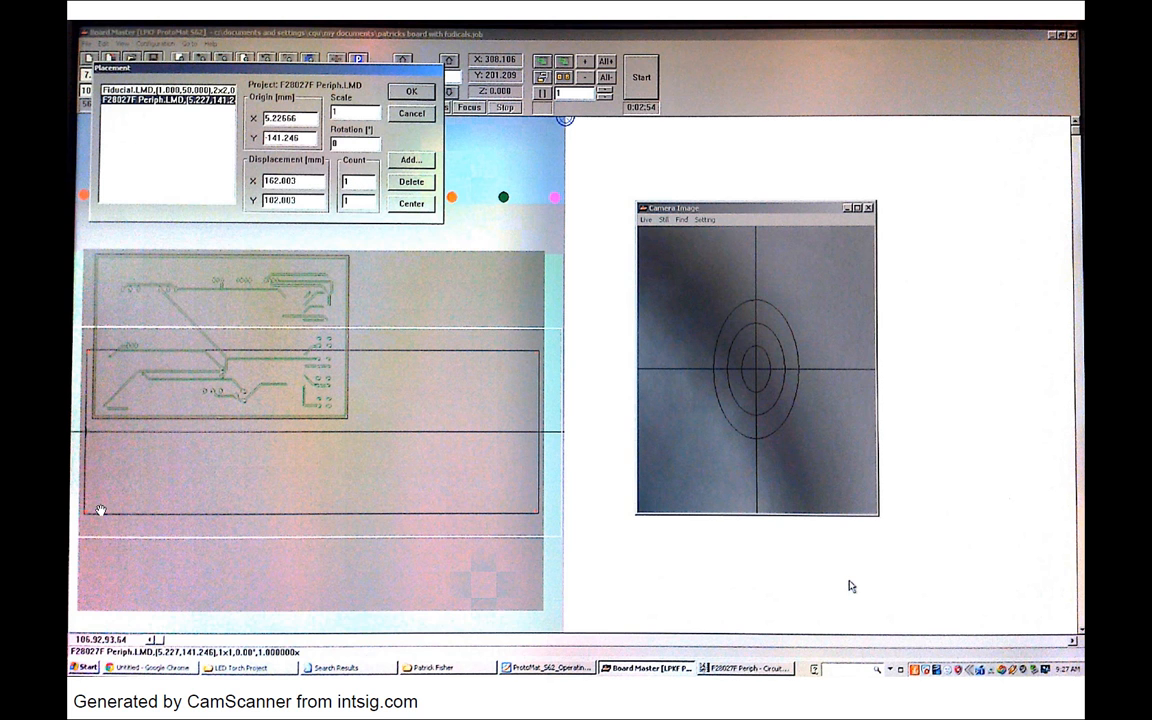
{"action": "mouse_move", "coordinate": [456, 505]}
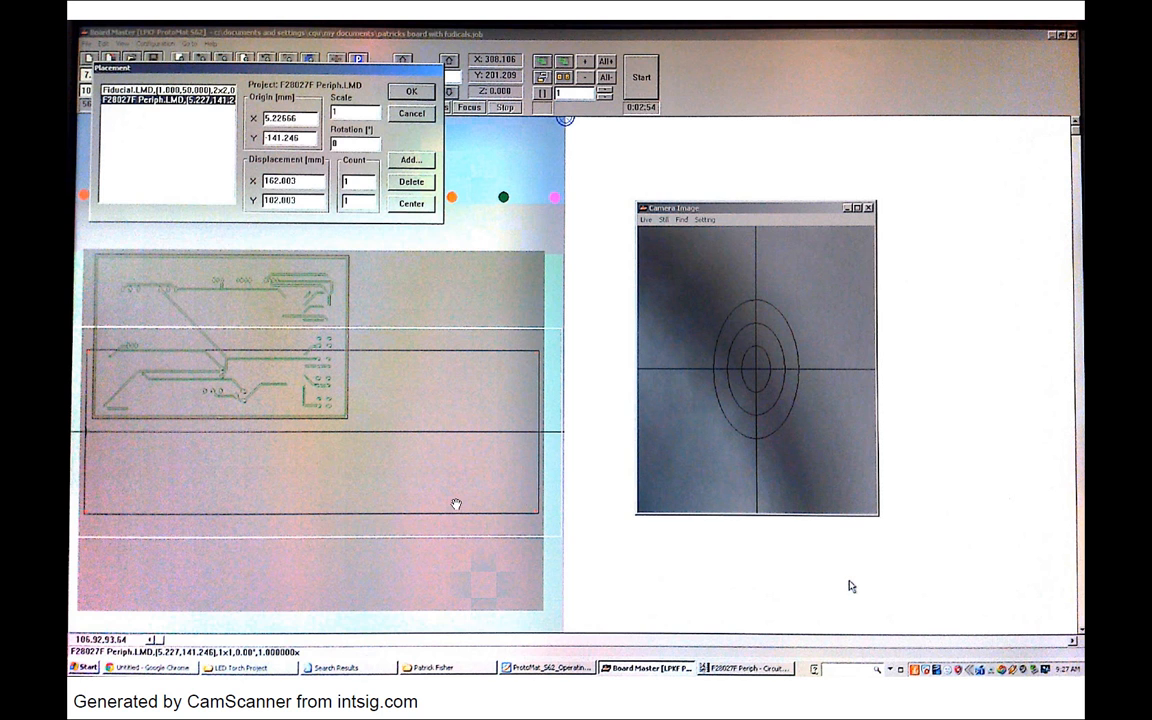
{"action": "mouse_move", "coordinate": [499, 445]}
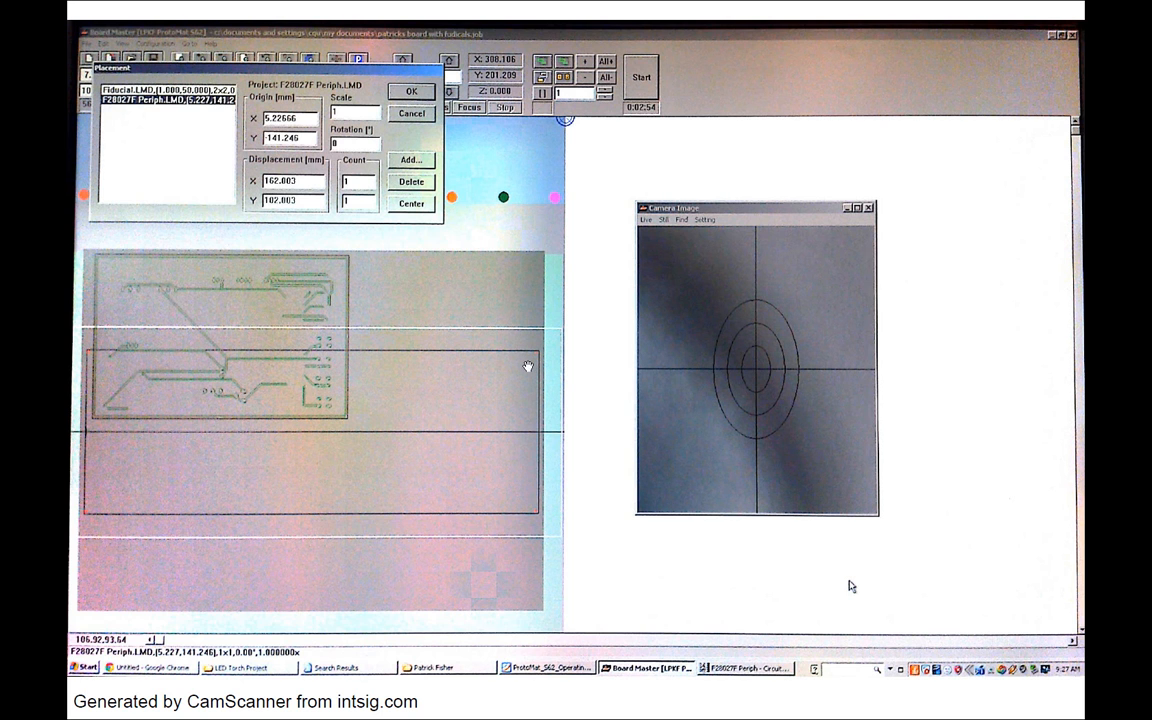
{"action": "mouse_move", "coordinate": [80, 445]}
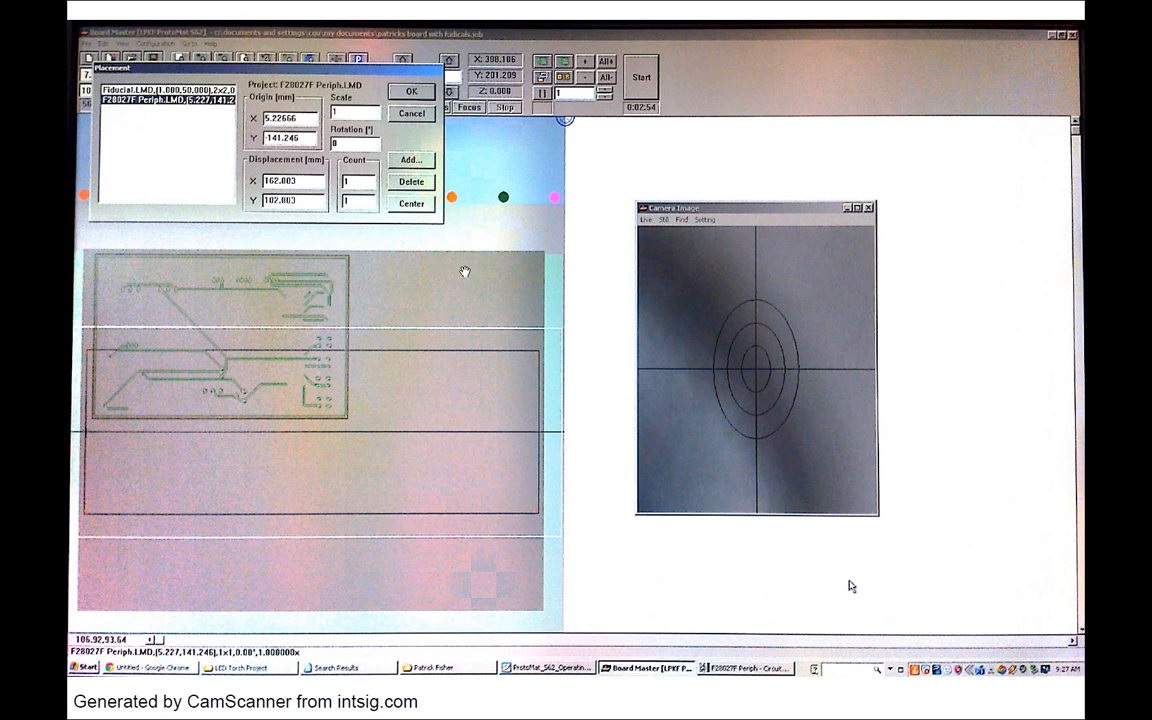
{"action": "mouse_move", "coordinate": [411, 381]}
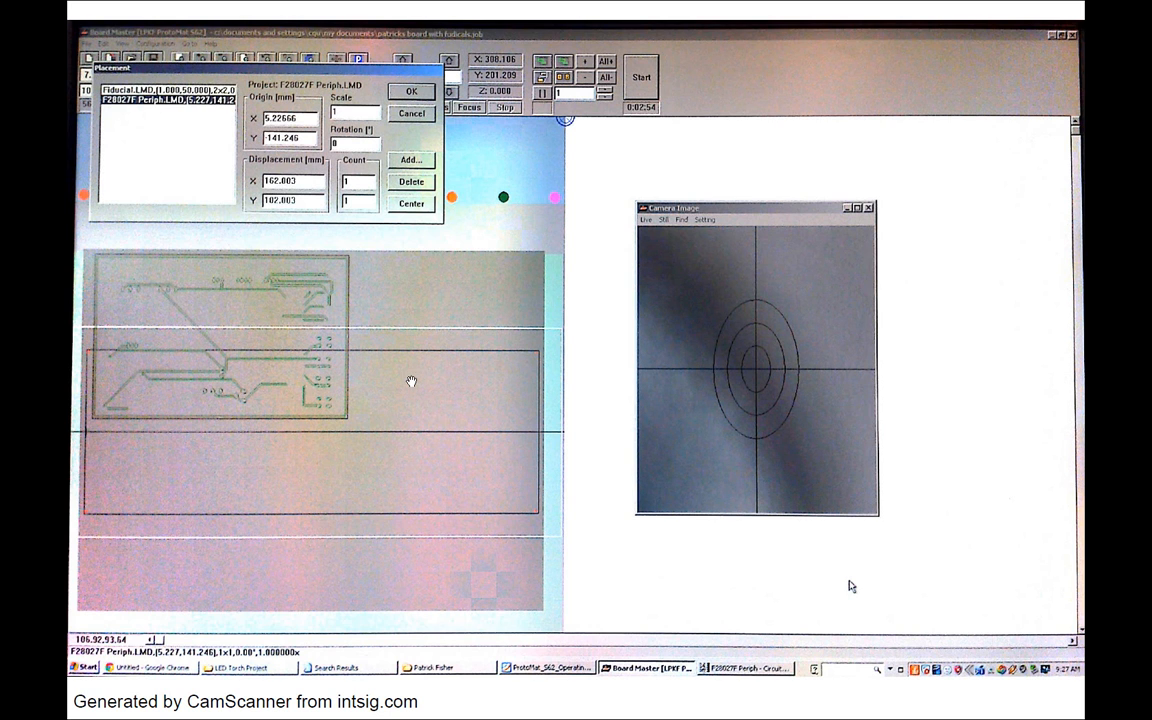
{"action": "mouse_move", "coordinate": [427, 298]}
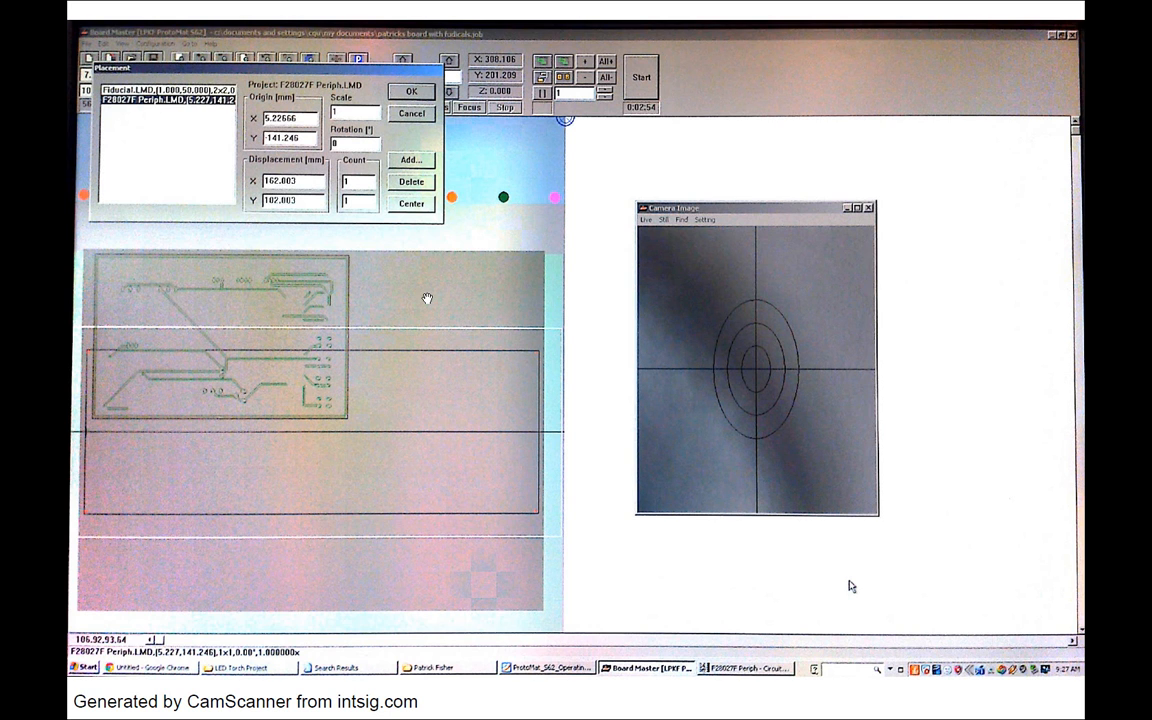
{"action": "mouse_move", "coordinate": [305, 302]}
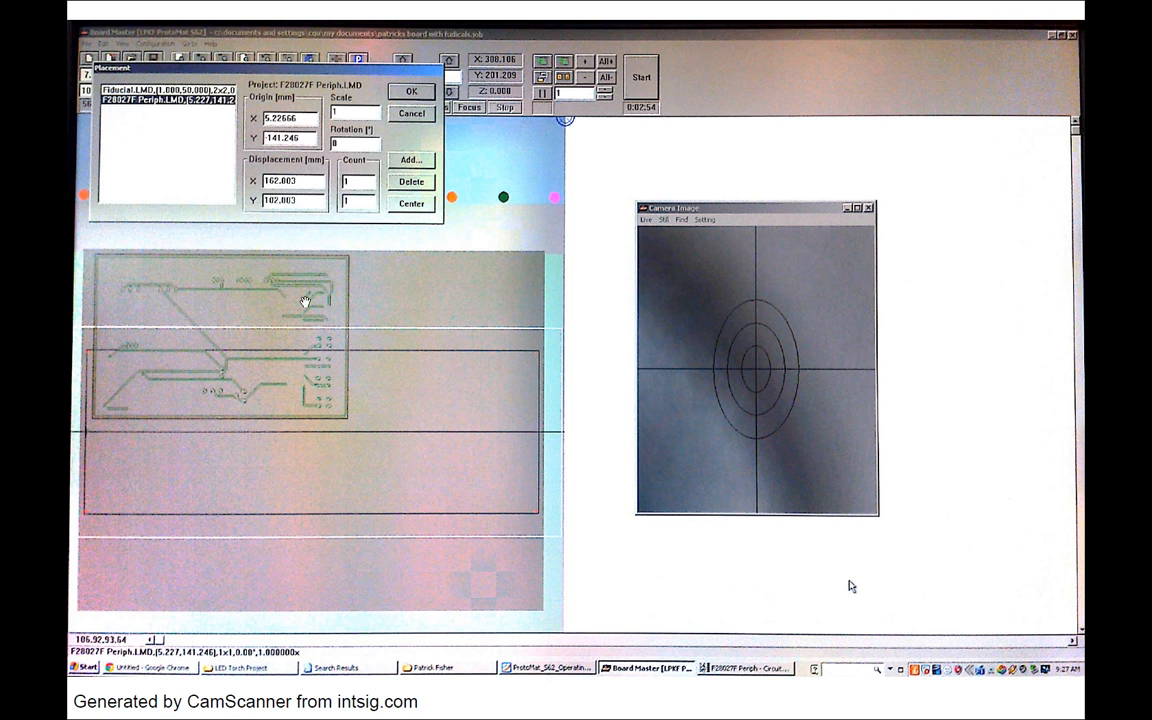
{"action": "mouse_move", "coordinate": [235, 412]}
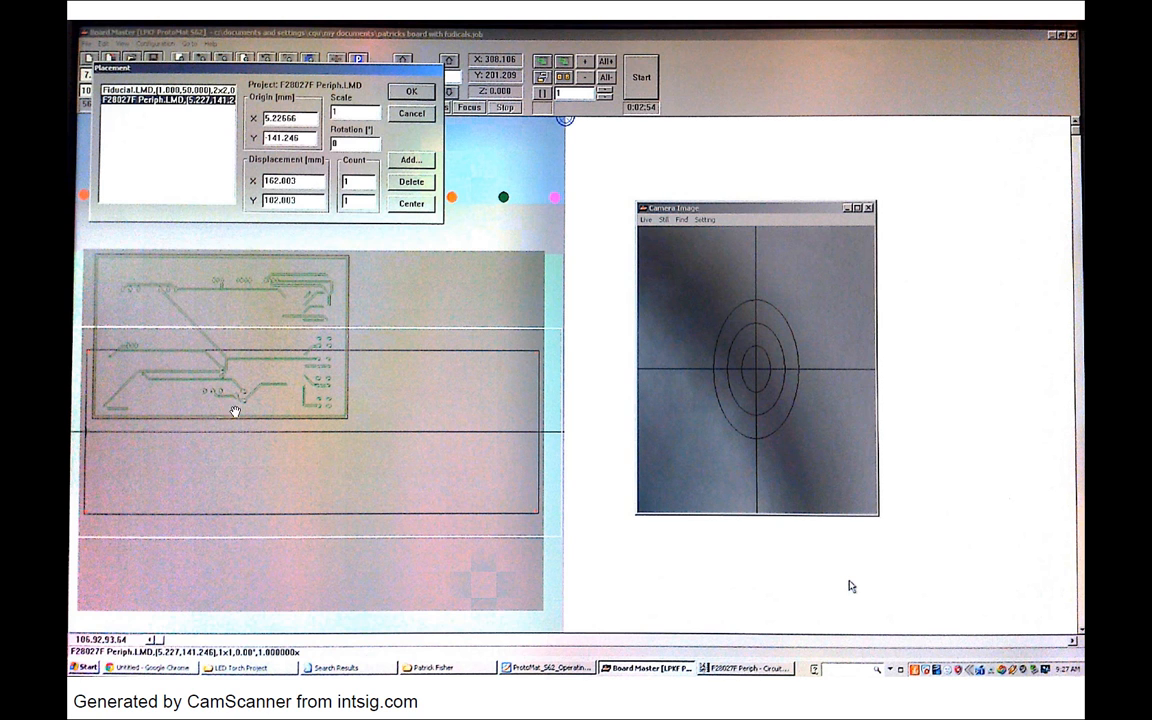
{"action": "mouse_move", "coordinate": [192, 347]}
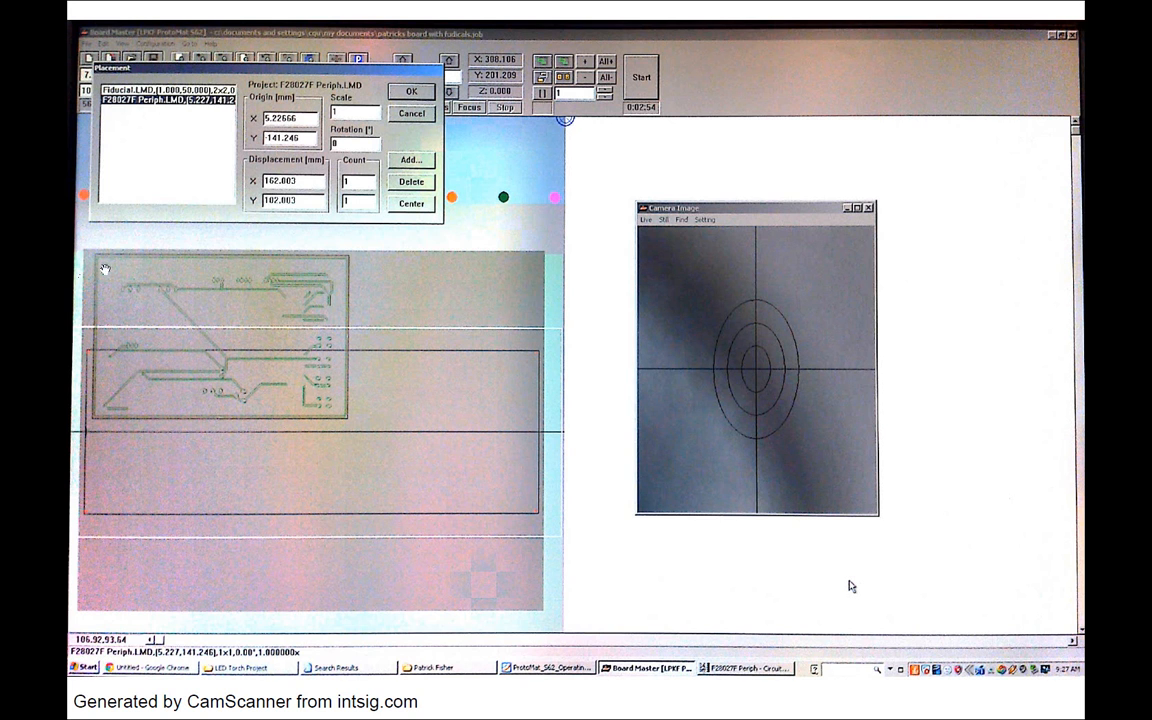
{"action": "mouse_move", "coordinate": [389, 340]}
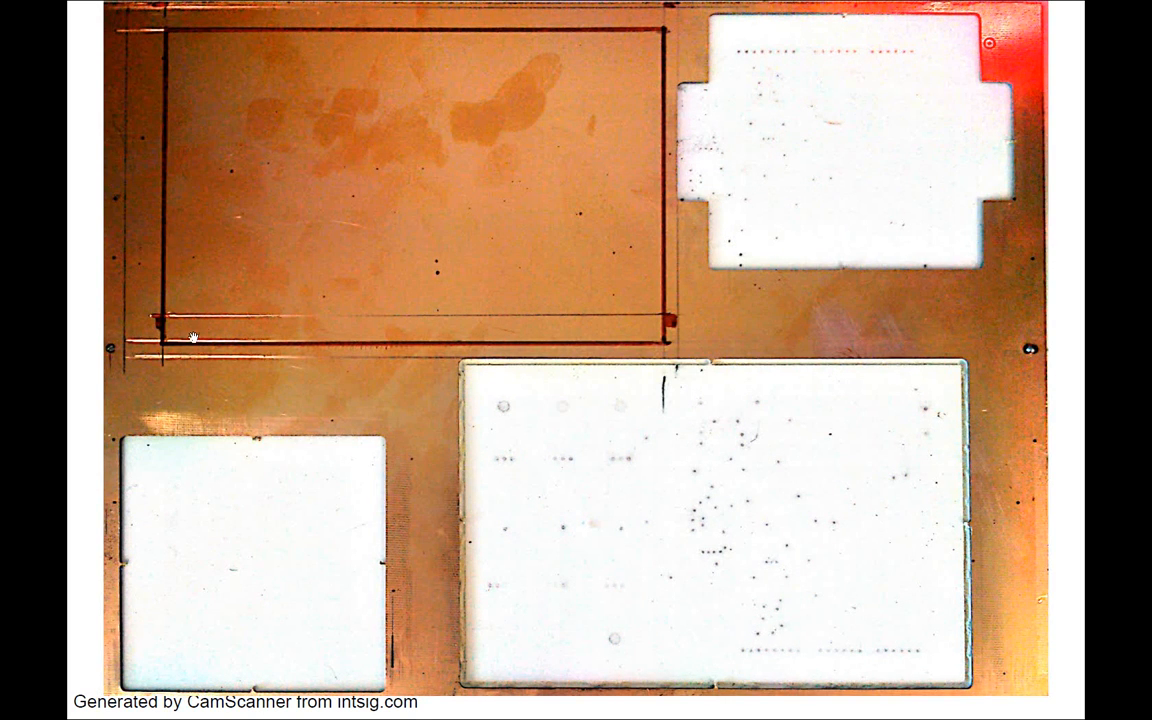
{"action": "mouse_move", "coordinate": [568, 221]}
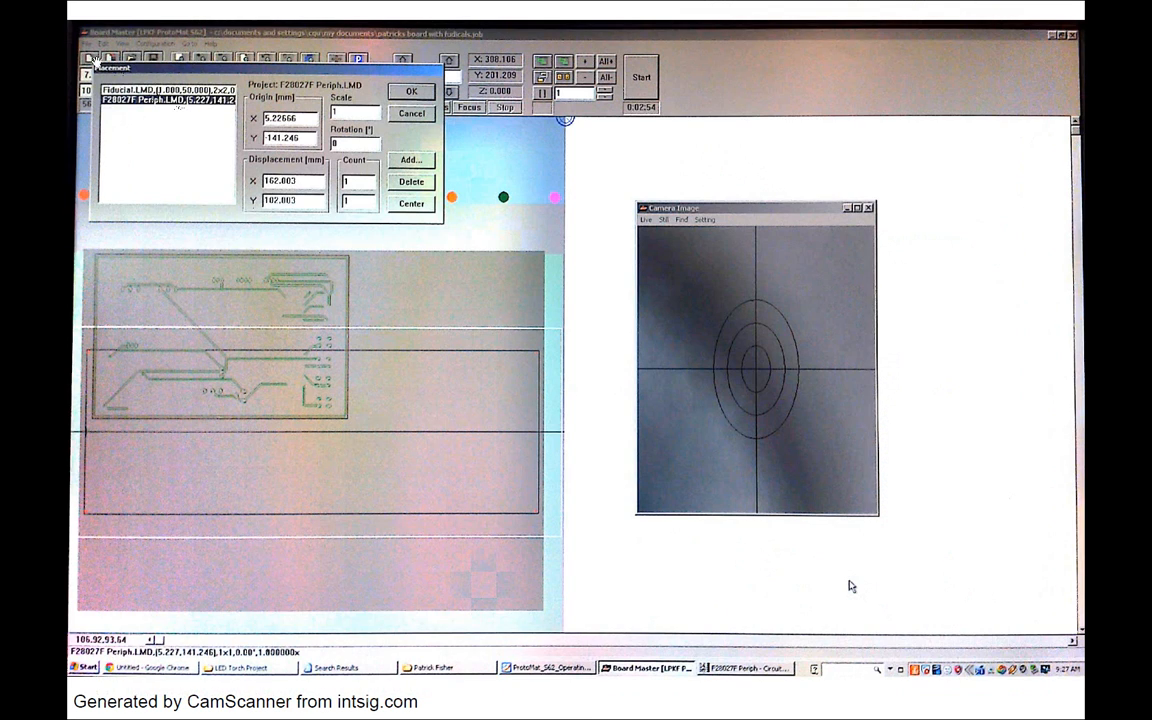
Step: Confirm the design placement so the live camera view of the material appears
{"action": "left_click", "coordinate": [410, 91]}
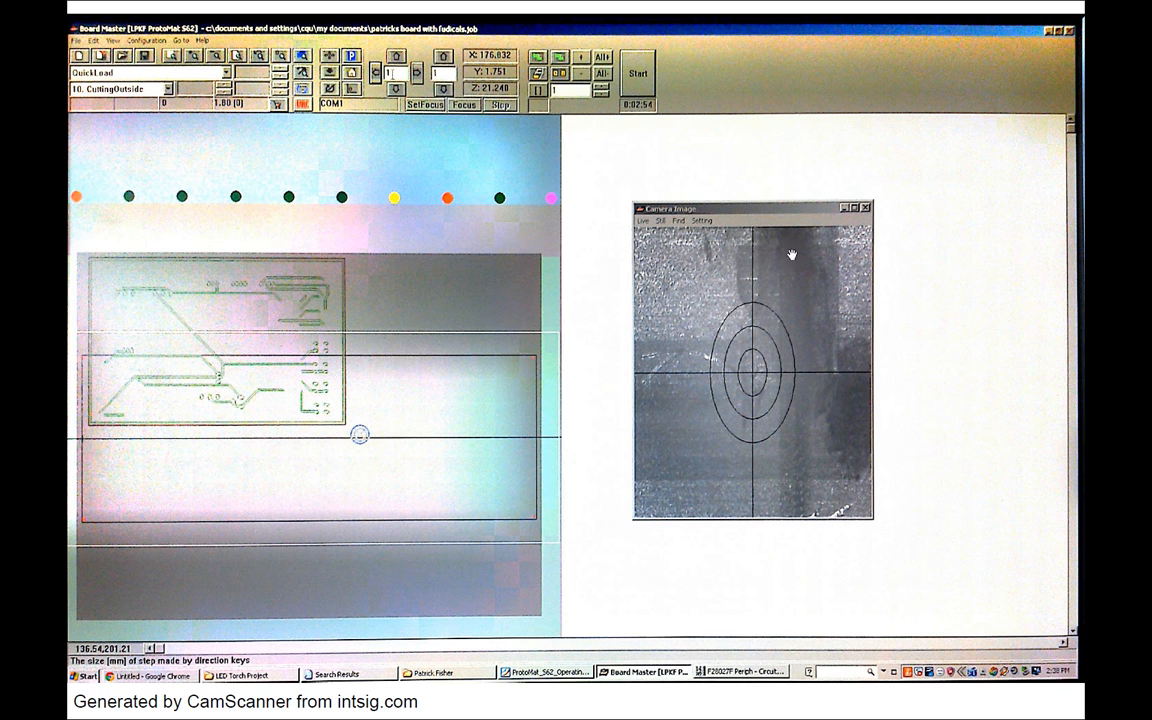
{"action": "mouse_move", "coordinate": [345, 410]}
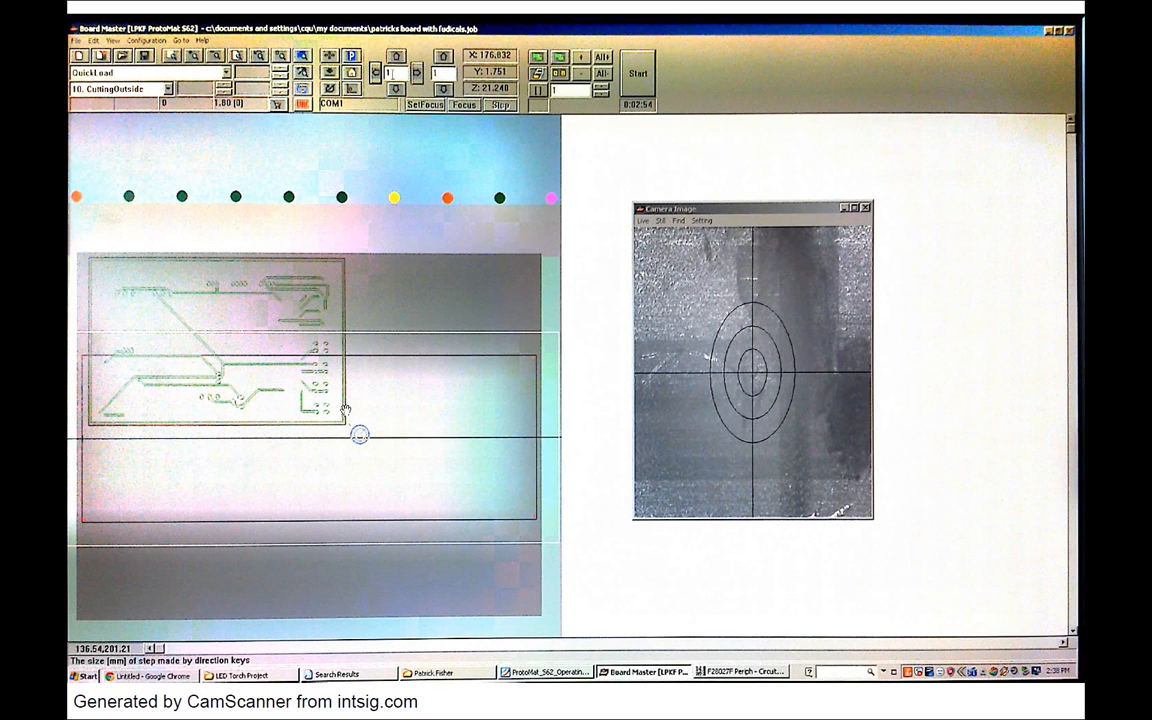
{"action": "mouse_move", "coordinate": [92, 265]}
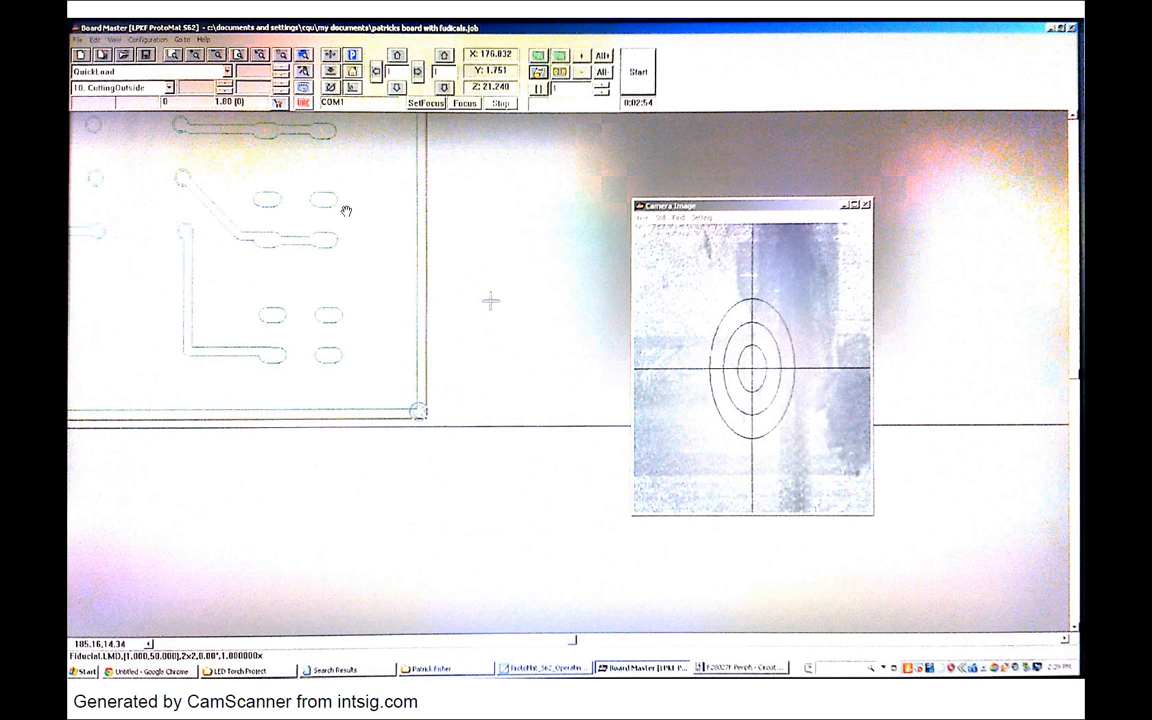
{"action": "mouse_move", "coordinate": [178, 172]}
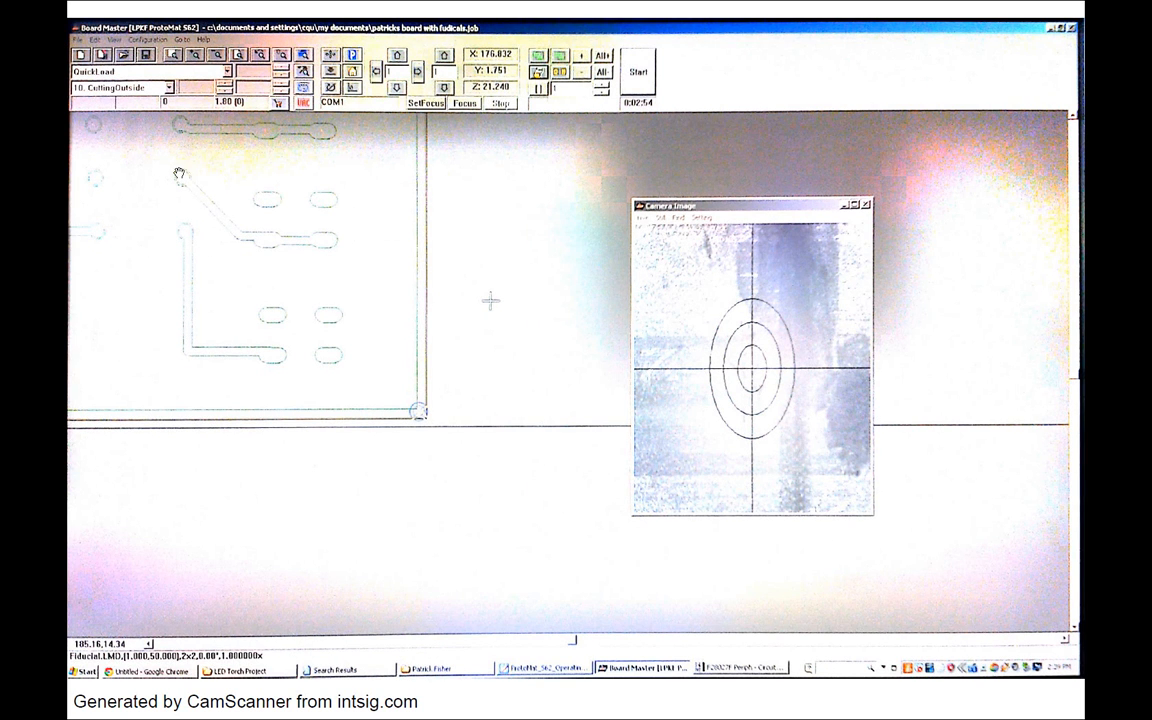
{"action": "mouse_move", "coordinate": [442, 325]}
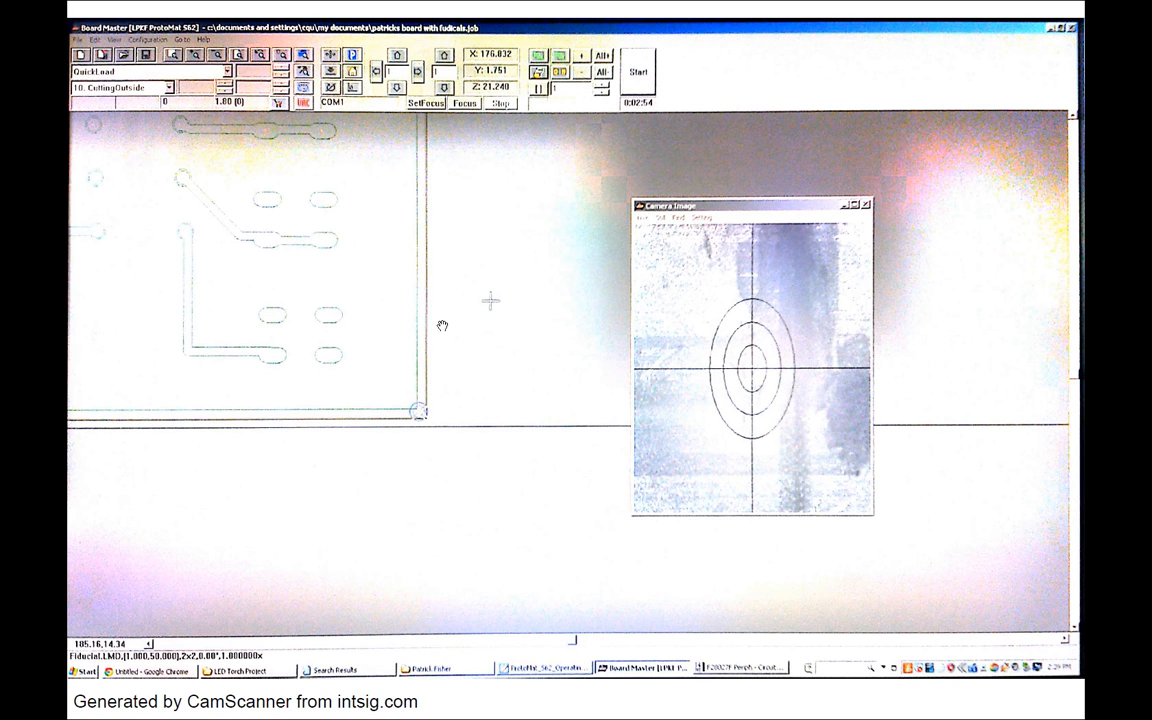
{"action": "mouse_move", "coordinate": [989, 282]}
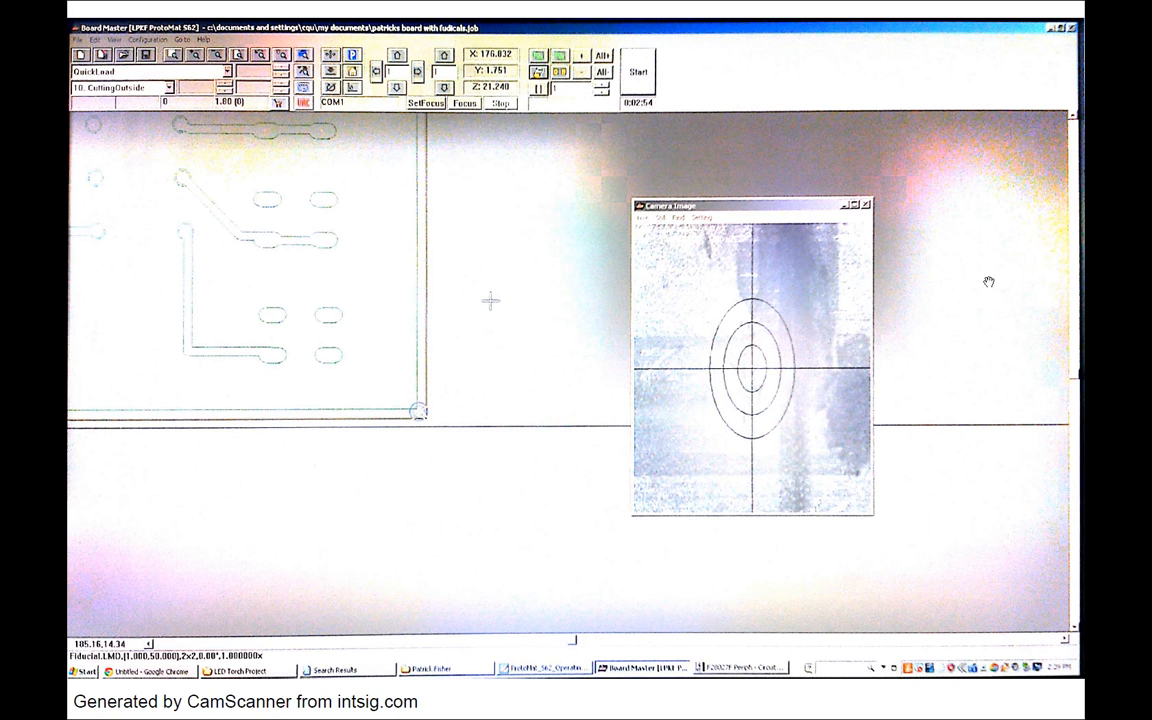
{"action": "mouse_move", "coordinate": [807, 233]}
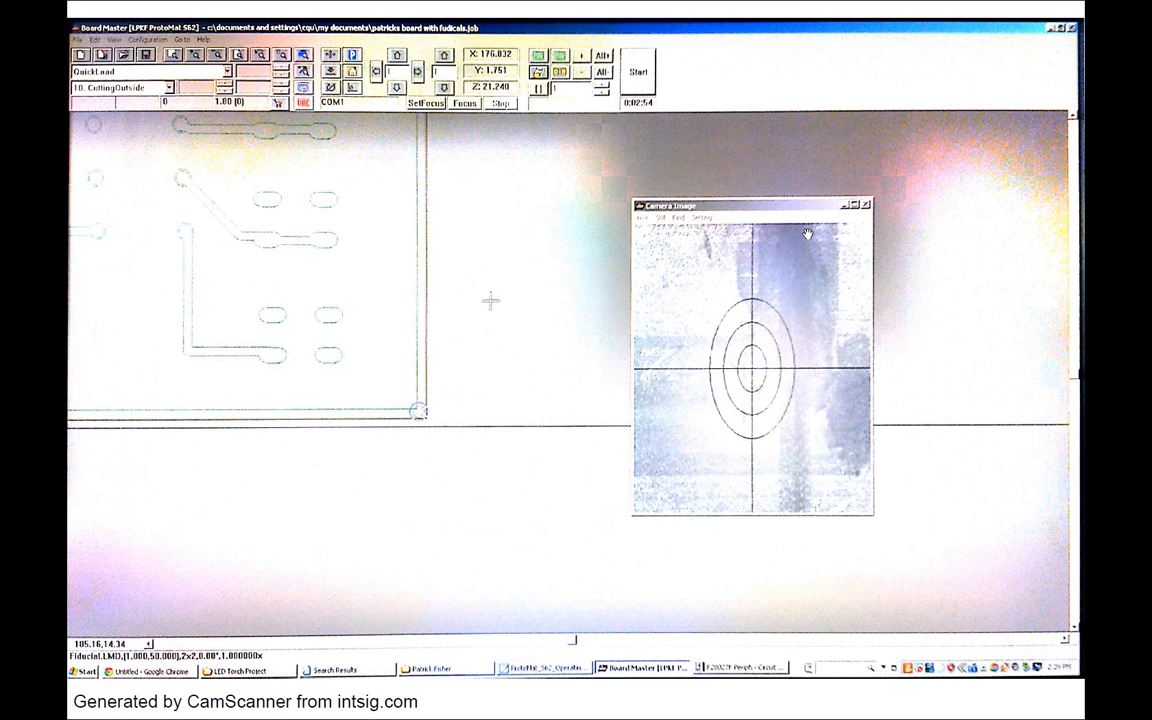
{"action": "mouse_move", "coordinate": [330, 350]}
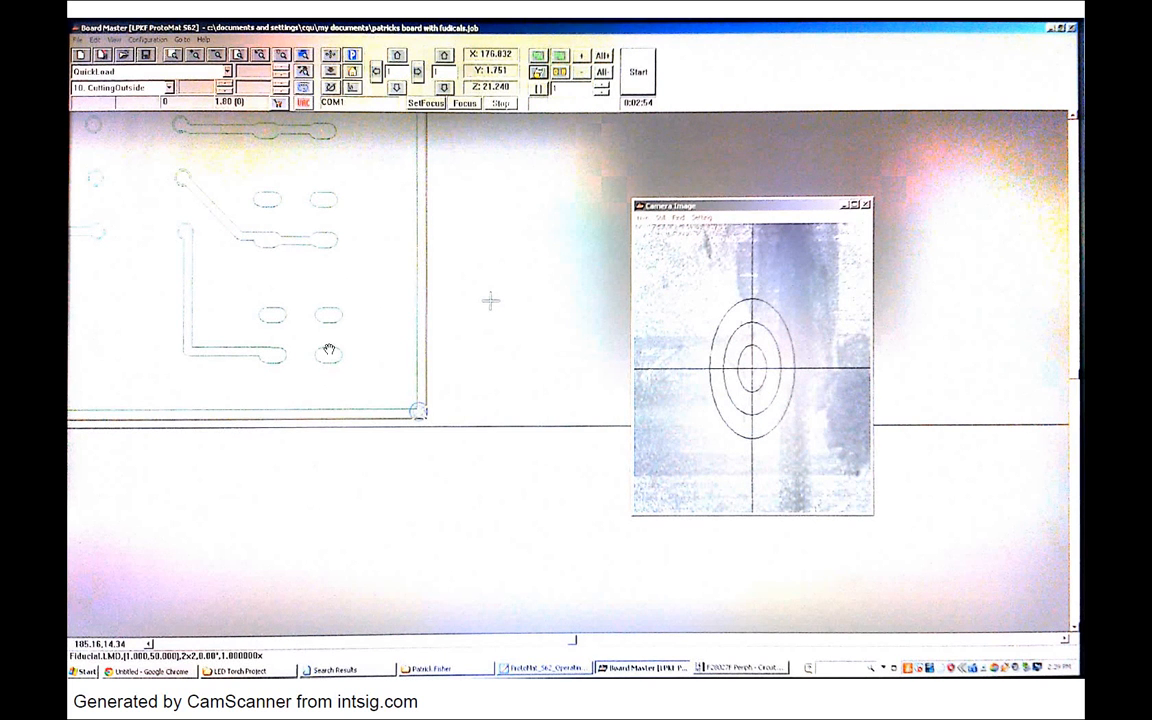
{"action": "mouse_move", "coordinate": [420, 414]}
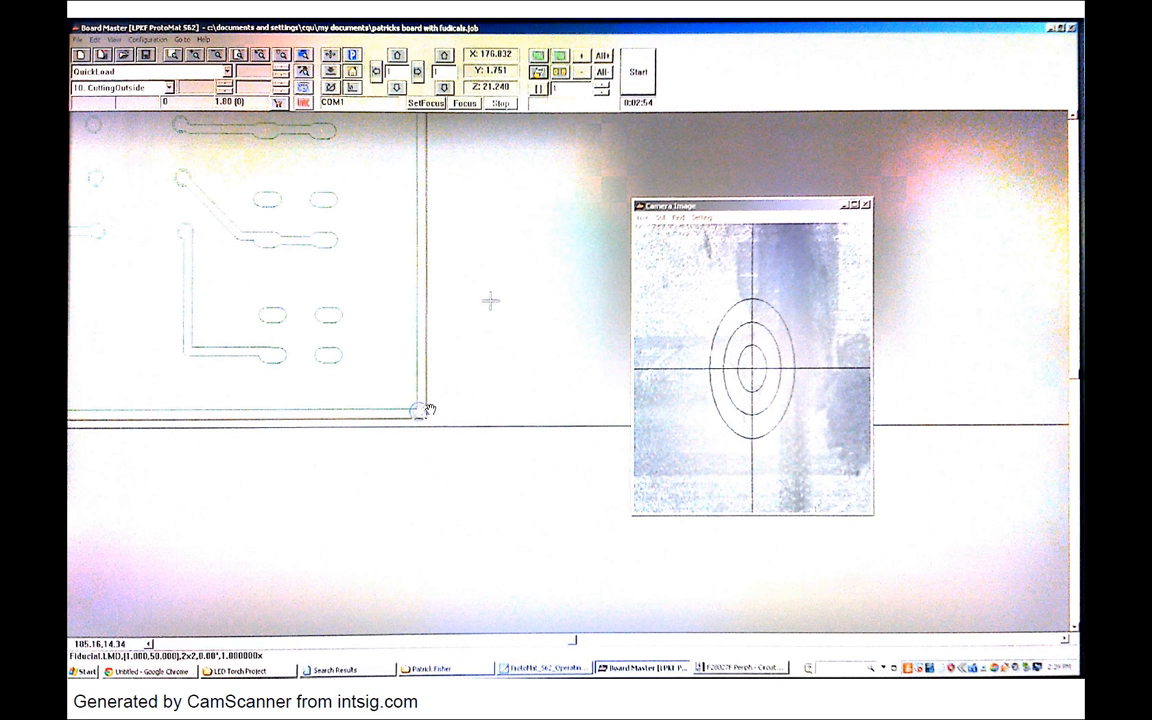
{"action": "mouse_move", "coordinate": [688, 378]}
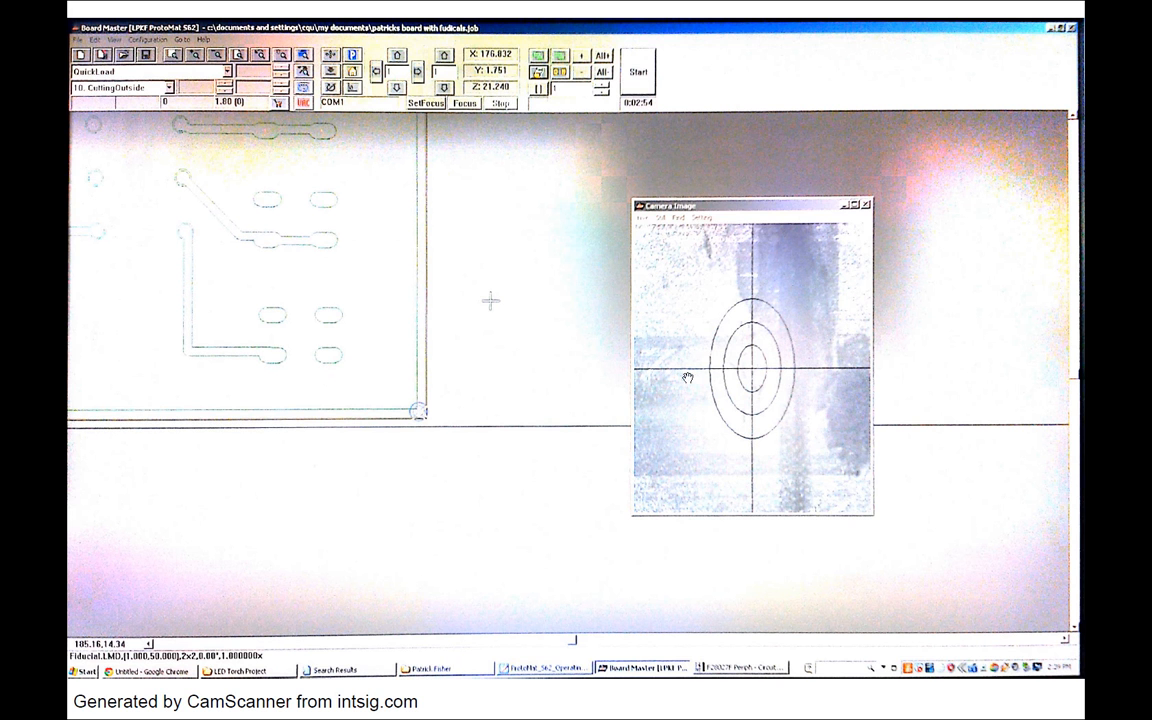
{"action": "mouse_move", "coordinate": [549, 341]}
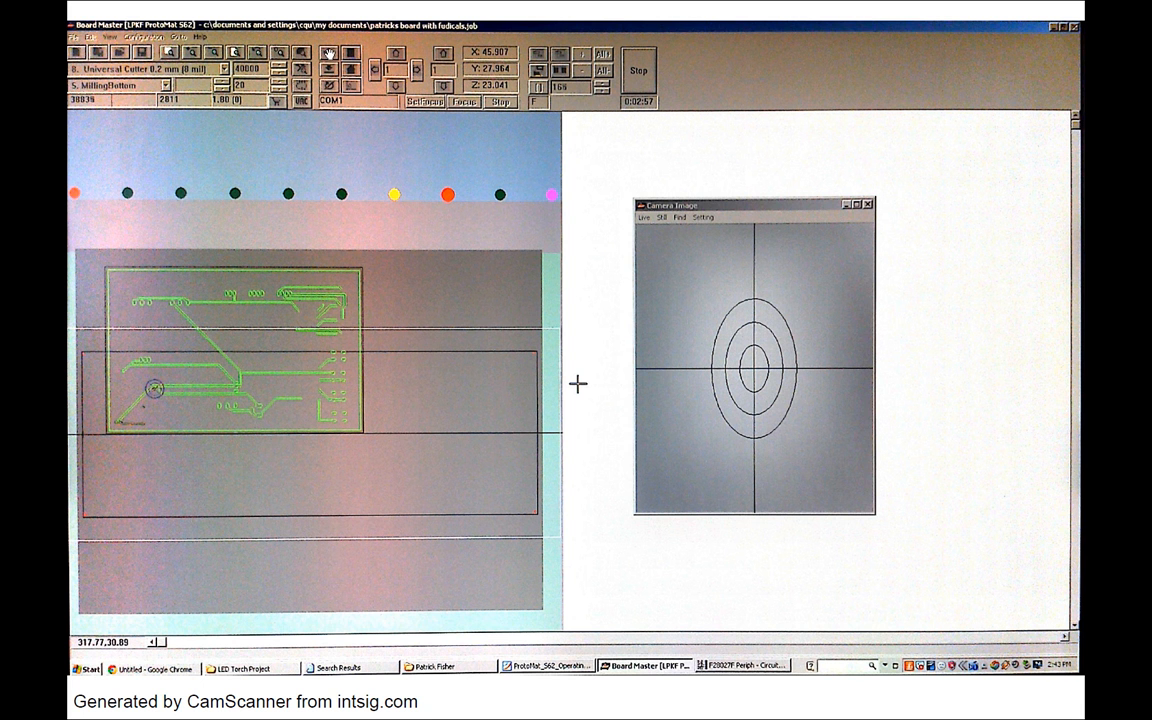
{"action": "mouse_move", "coordinate": [85, 457]}
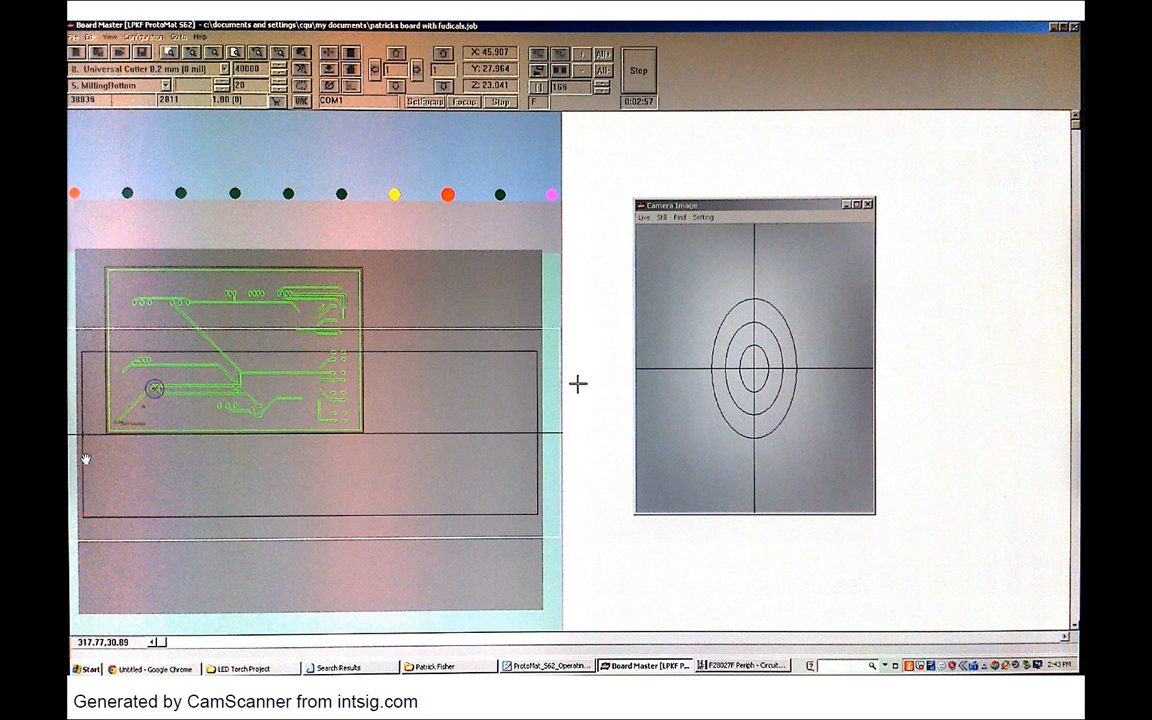
{"action": "mouse_move", "coordinate": [85, 489]}
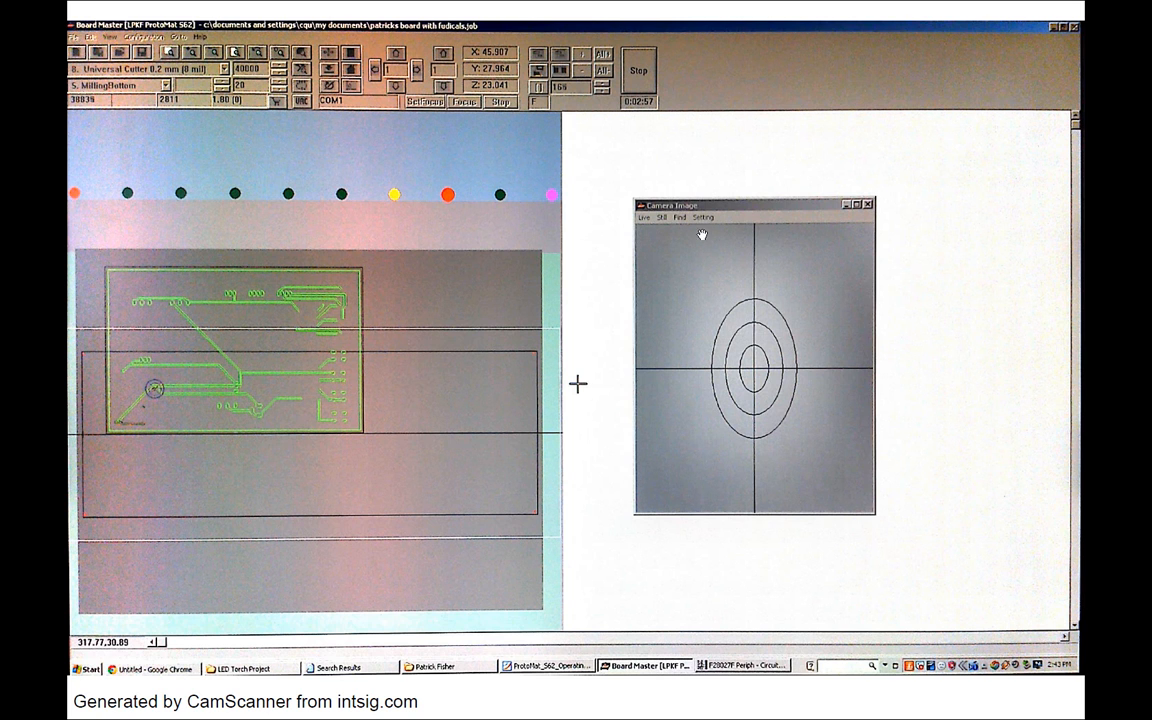
{"action": "mouse_move", "coordinate": [757, 351]}
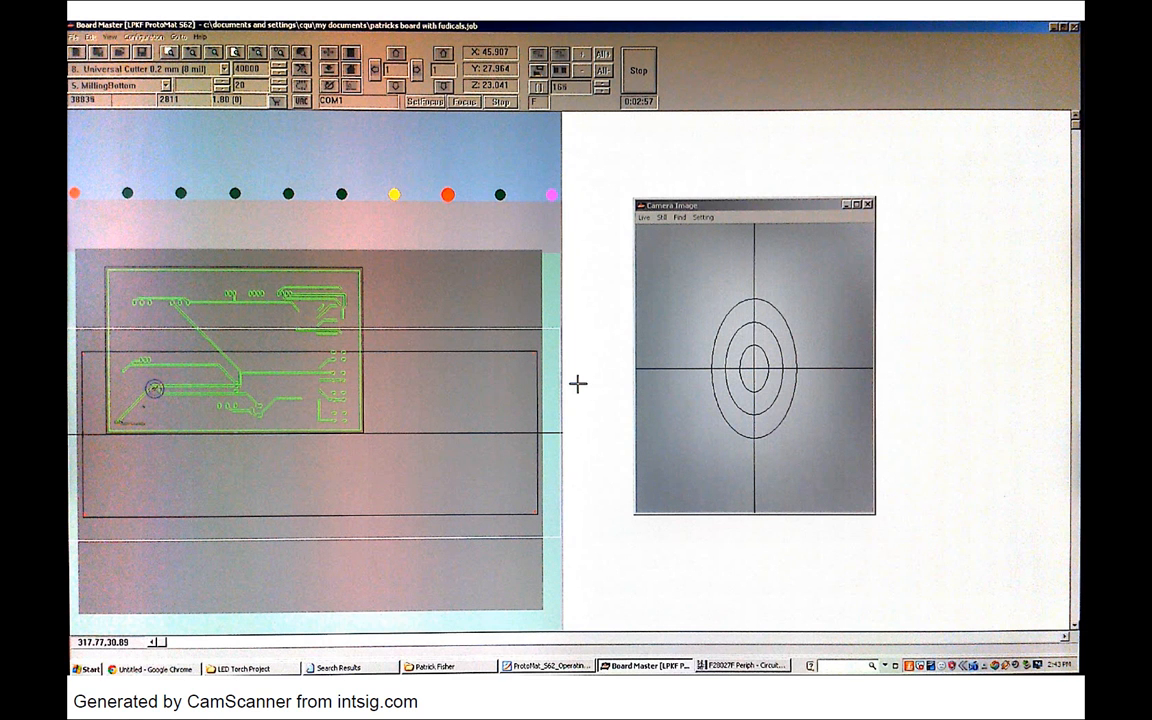
{"action": "mouse_move", "coordinate": [853, 341]}
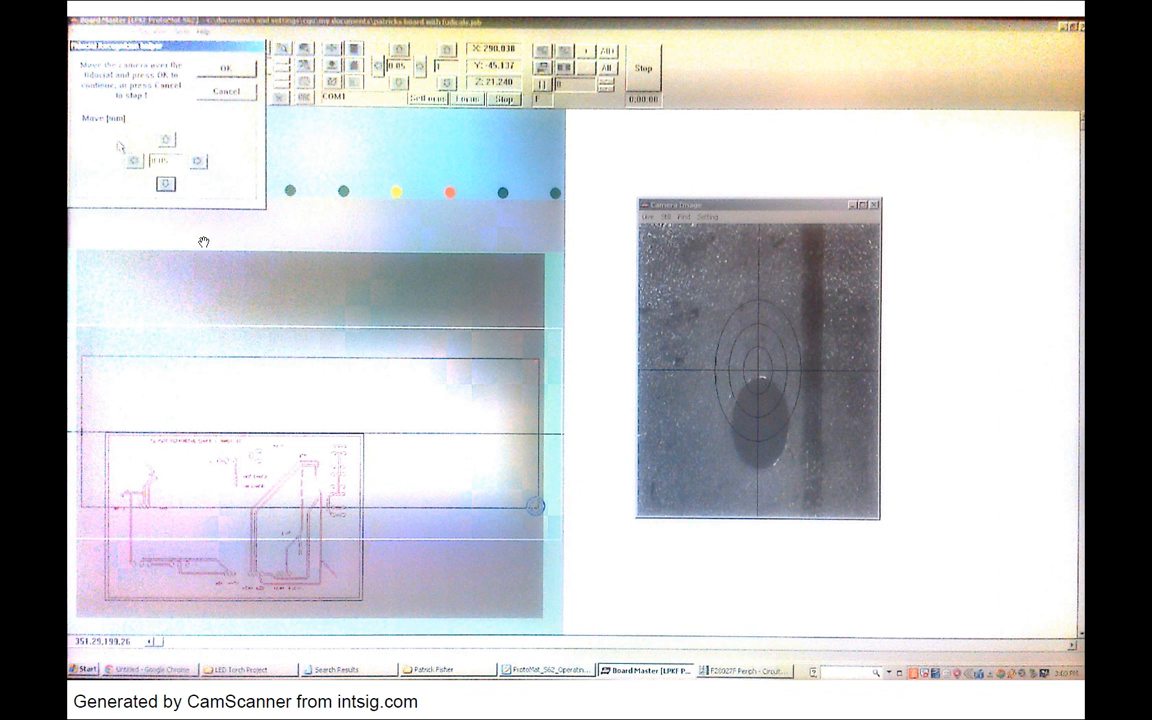
Step: Position the camera over the fiducial hole to register the flipped board
{"action": "left_click", "coordinate": [228, 67]}
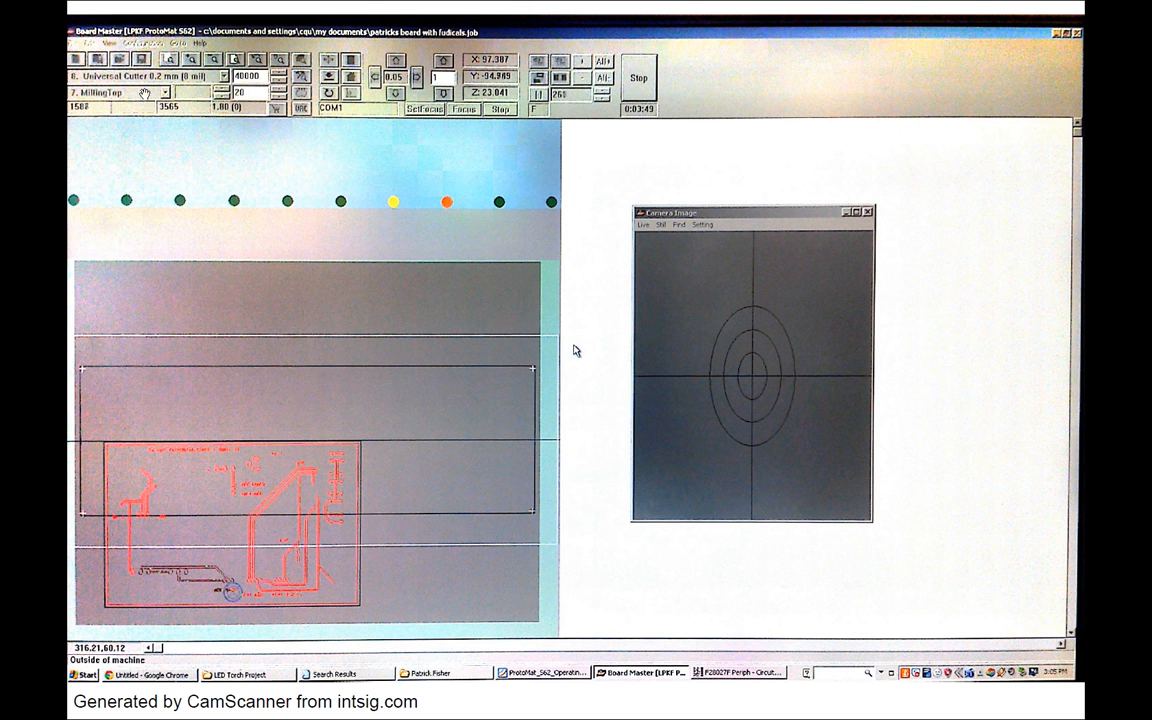
{"action": "mouse_move", "coordinate": [267, 524]}
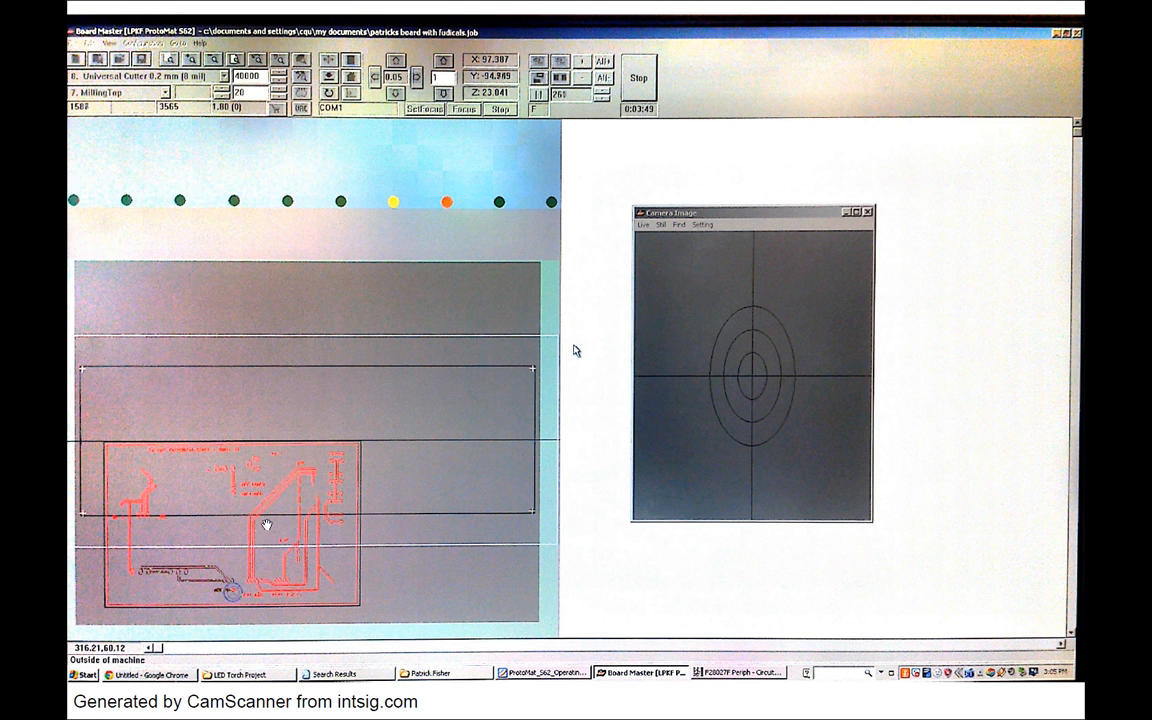
{"action": "mouse_move", "coordinate": [205, 484]}
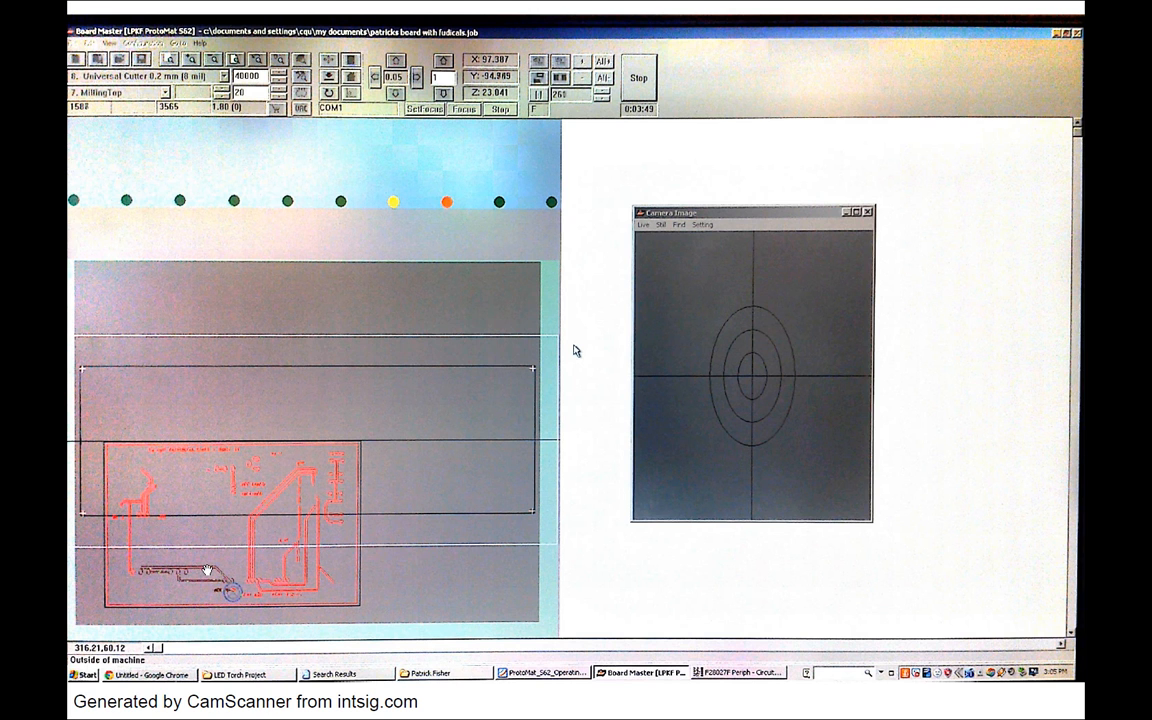
{"action": "mouse_move", "coordinate": [254, 508]}
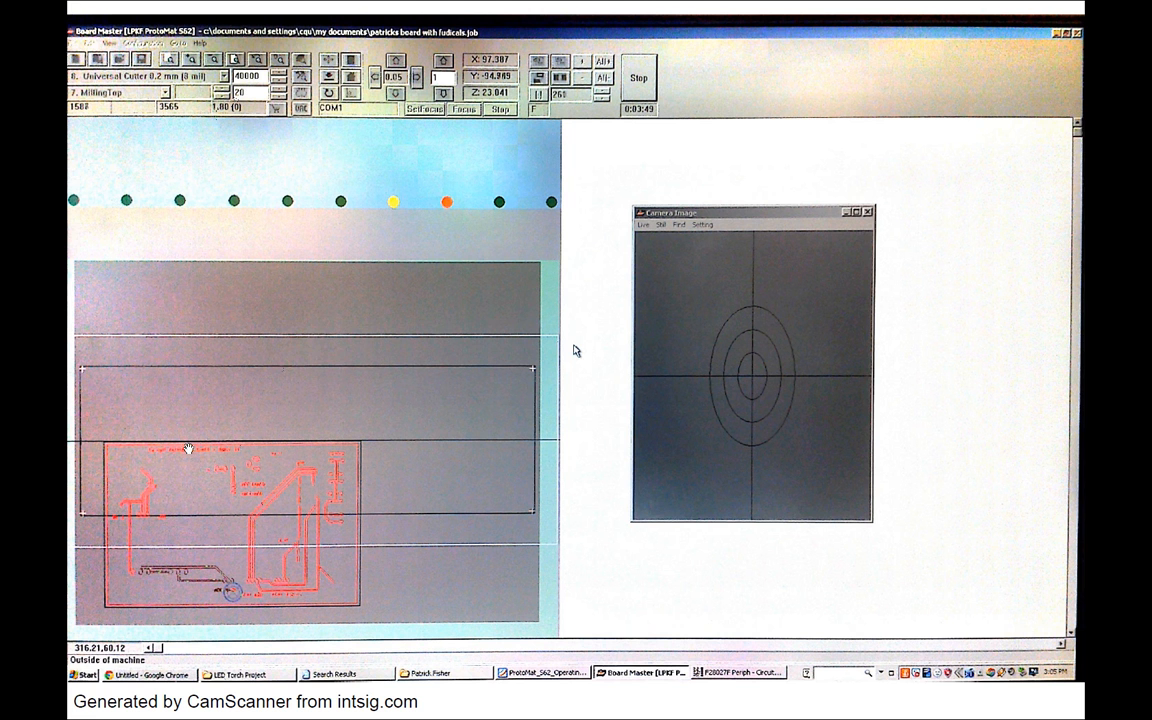
{"action": "mouse_move", "coordinate": [437, 280]}
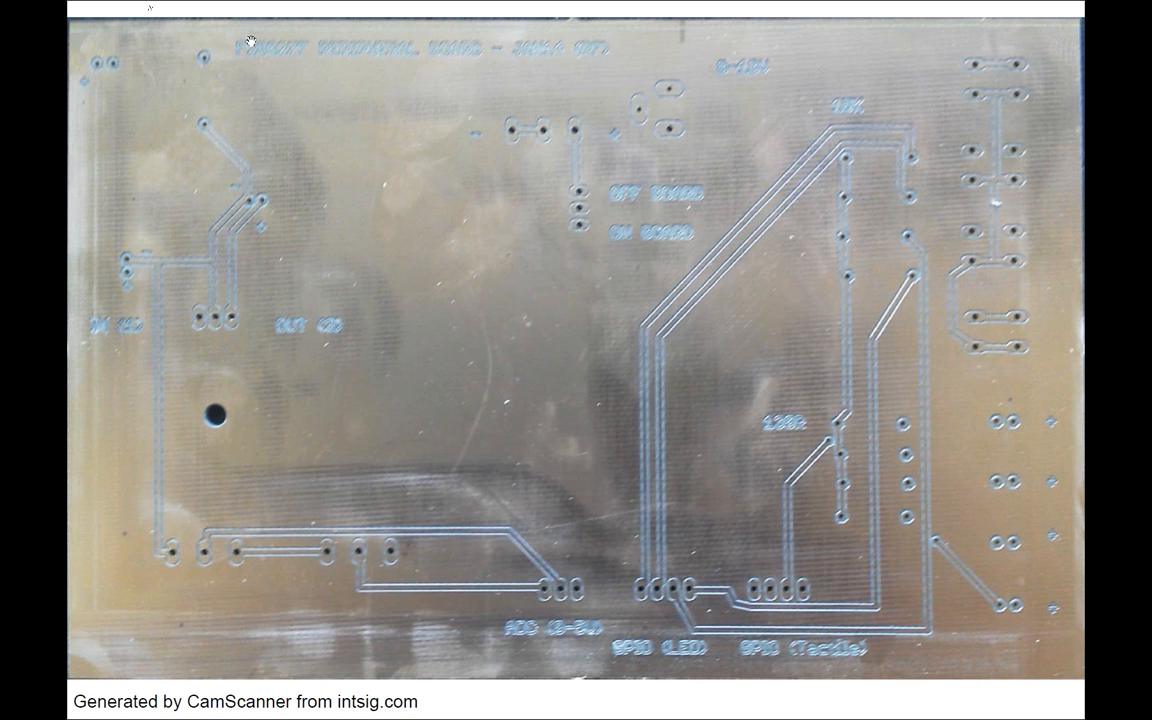
{"action": "mouse_move", "coordinate": [683, 255]}
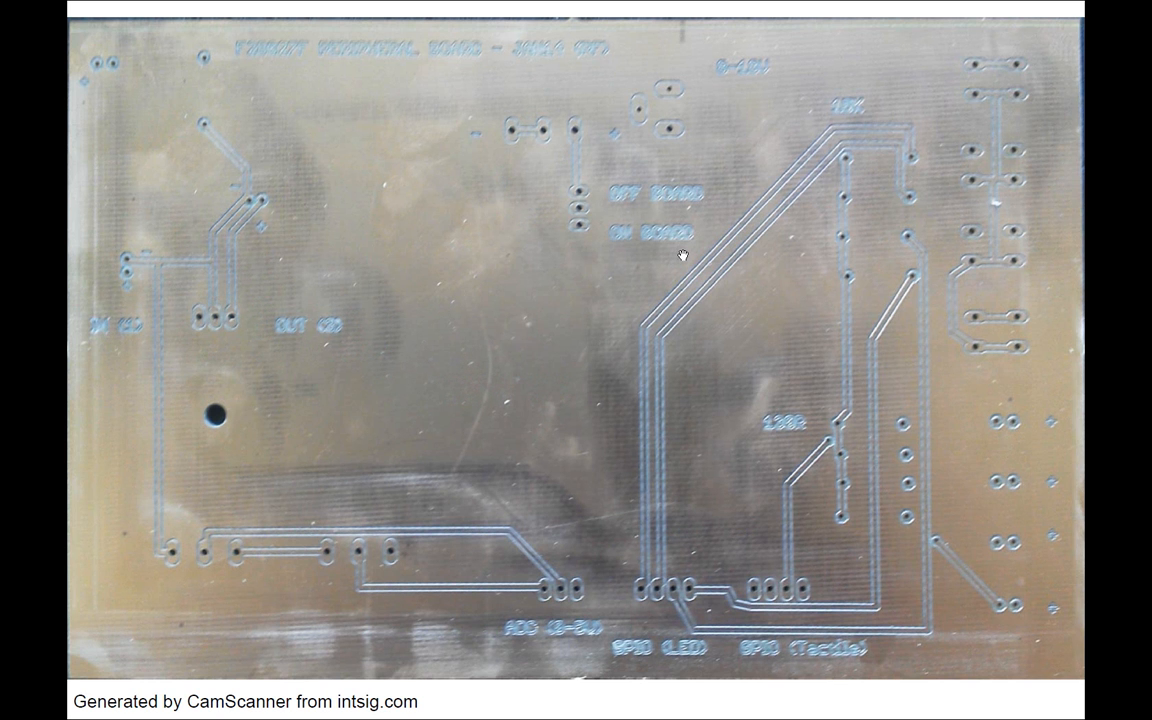